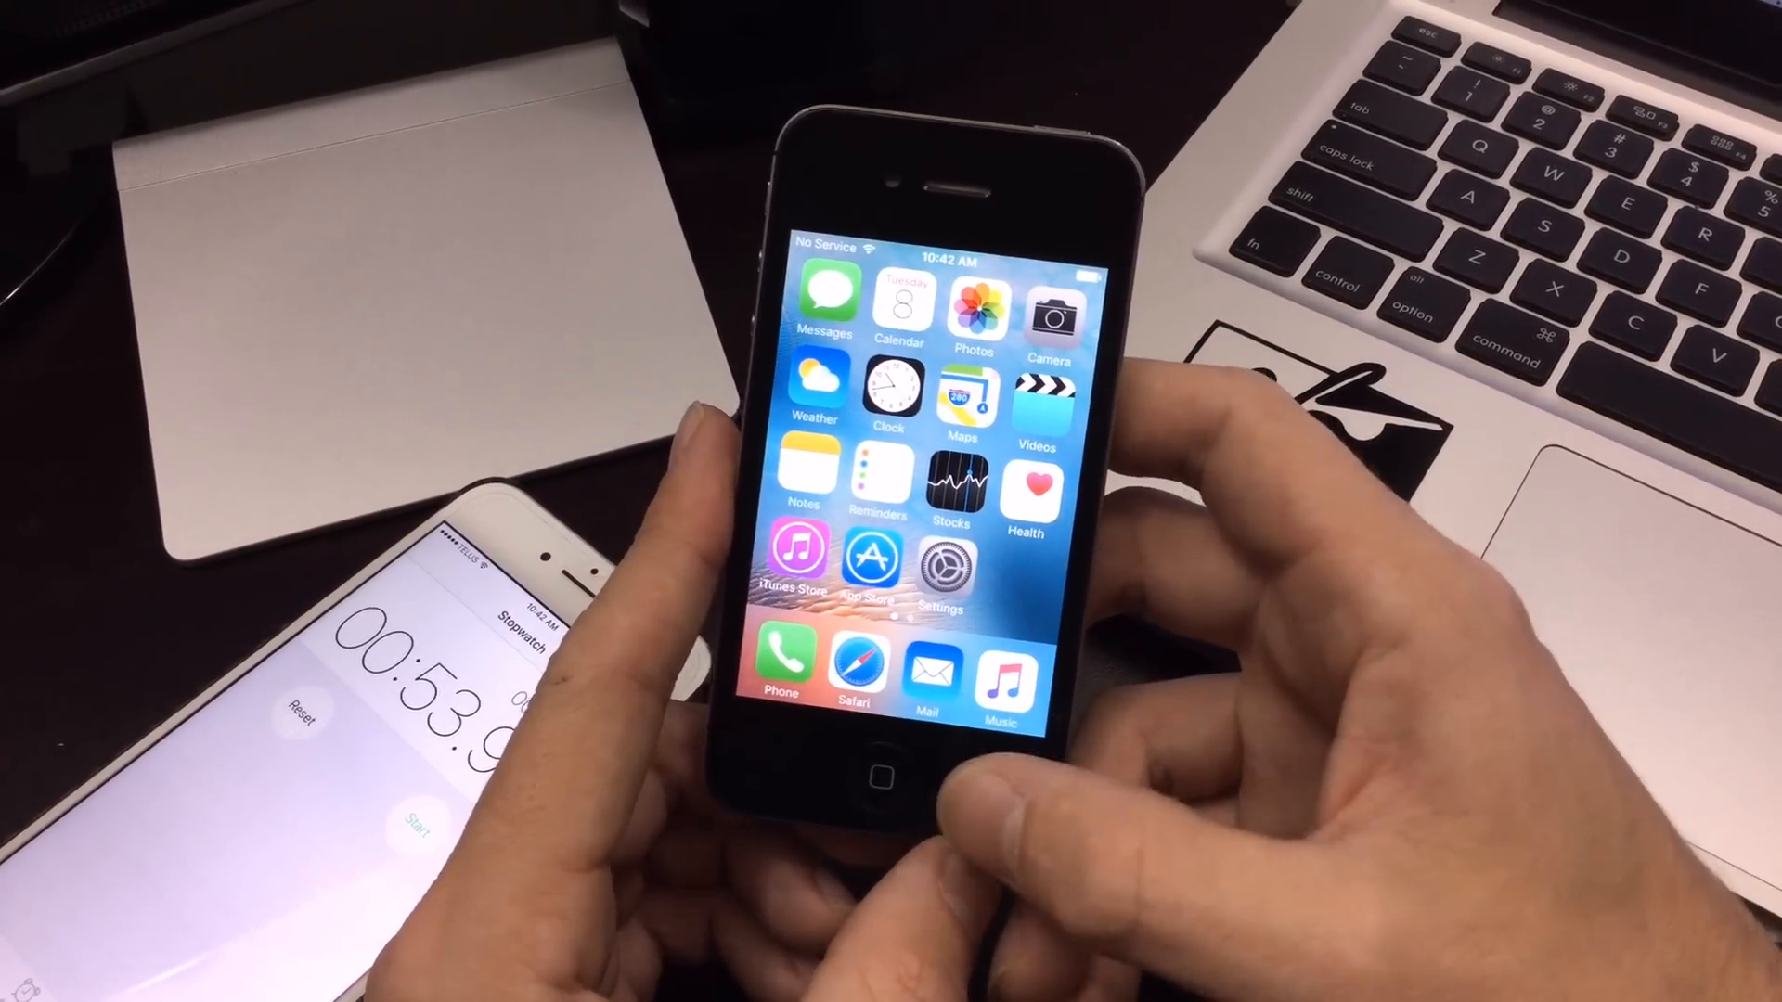
Step: Launch Messages, cancel the New Message draft and return to the home screen
drag(932, 796, 932, 455)
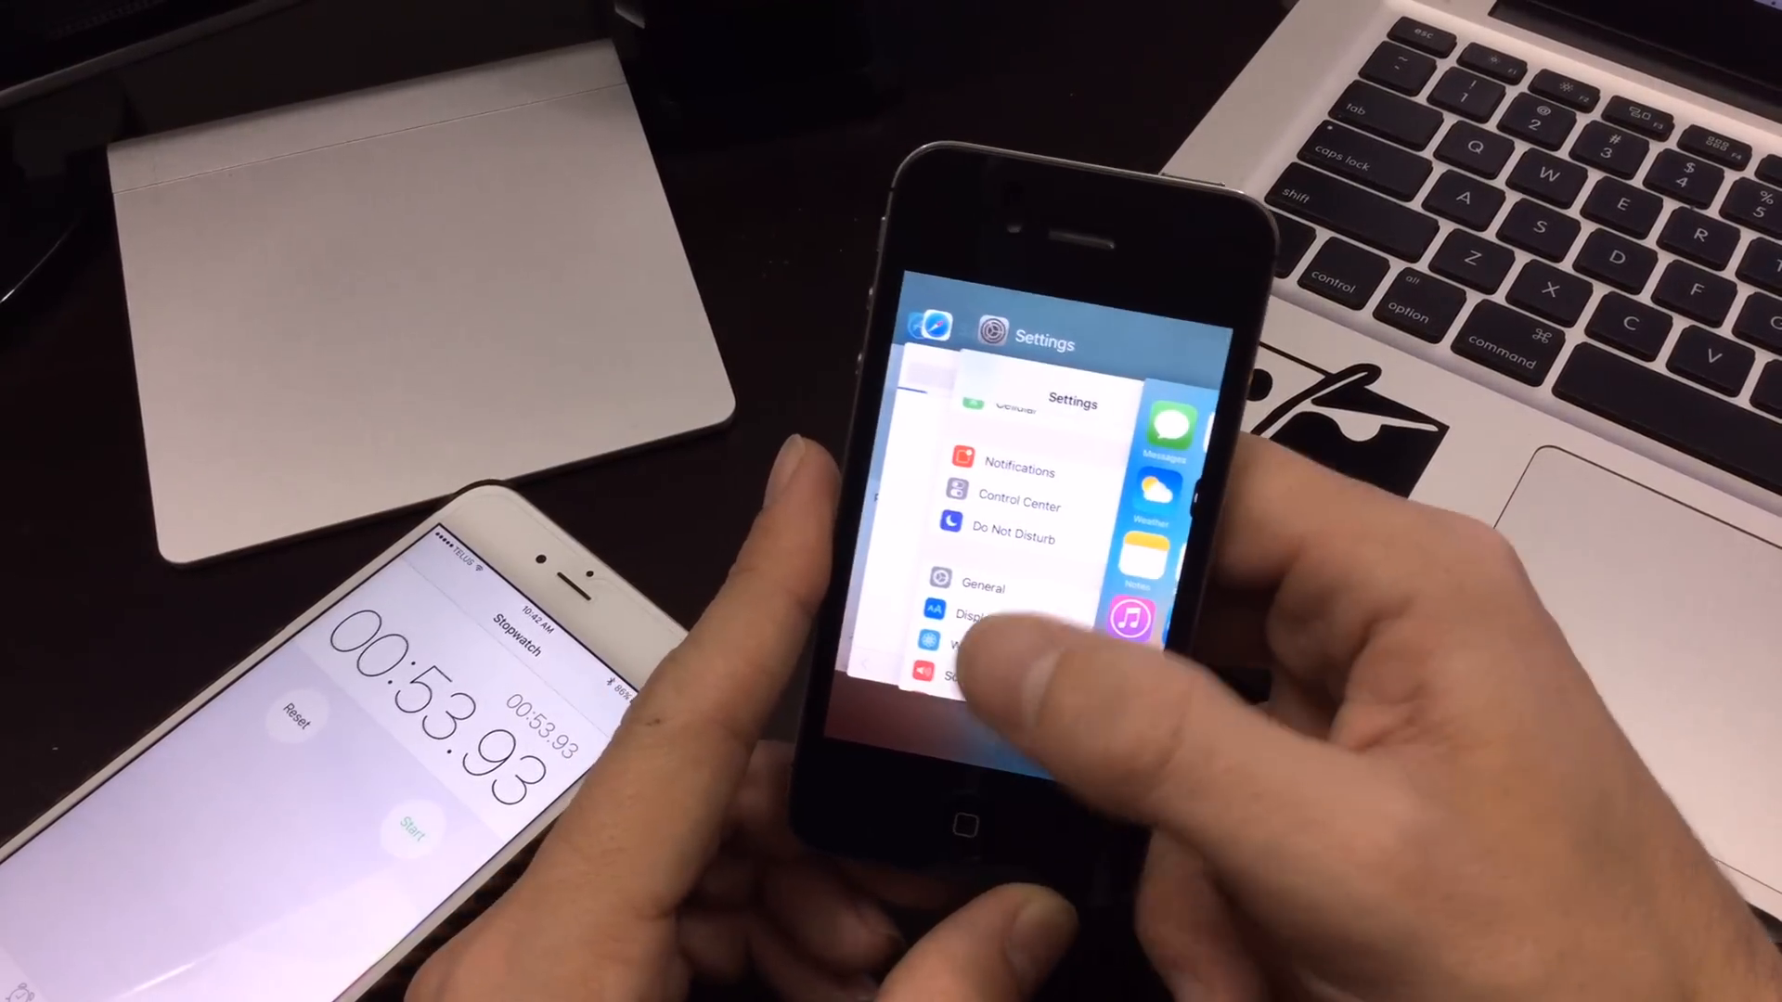
click(965, 825)
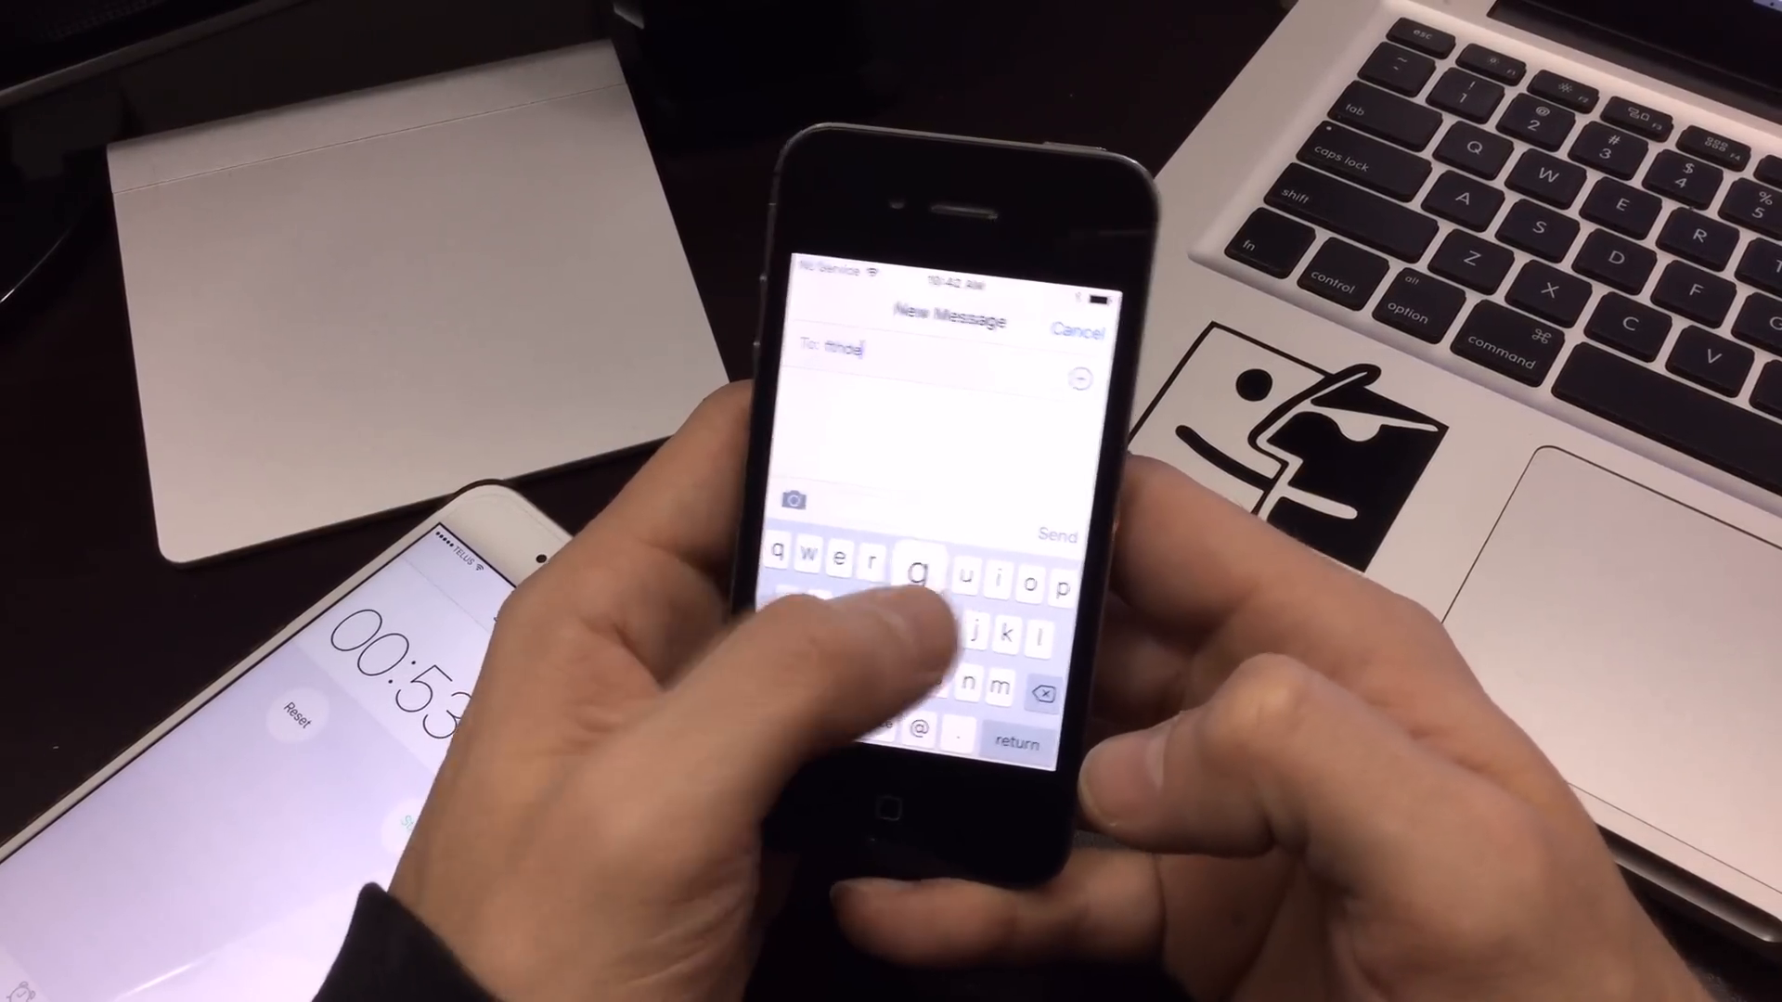
click(1075, 330)
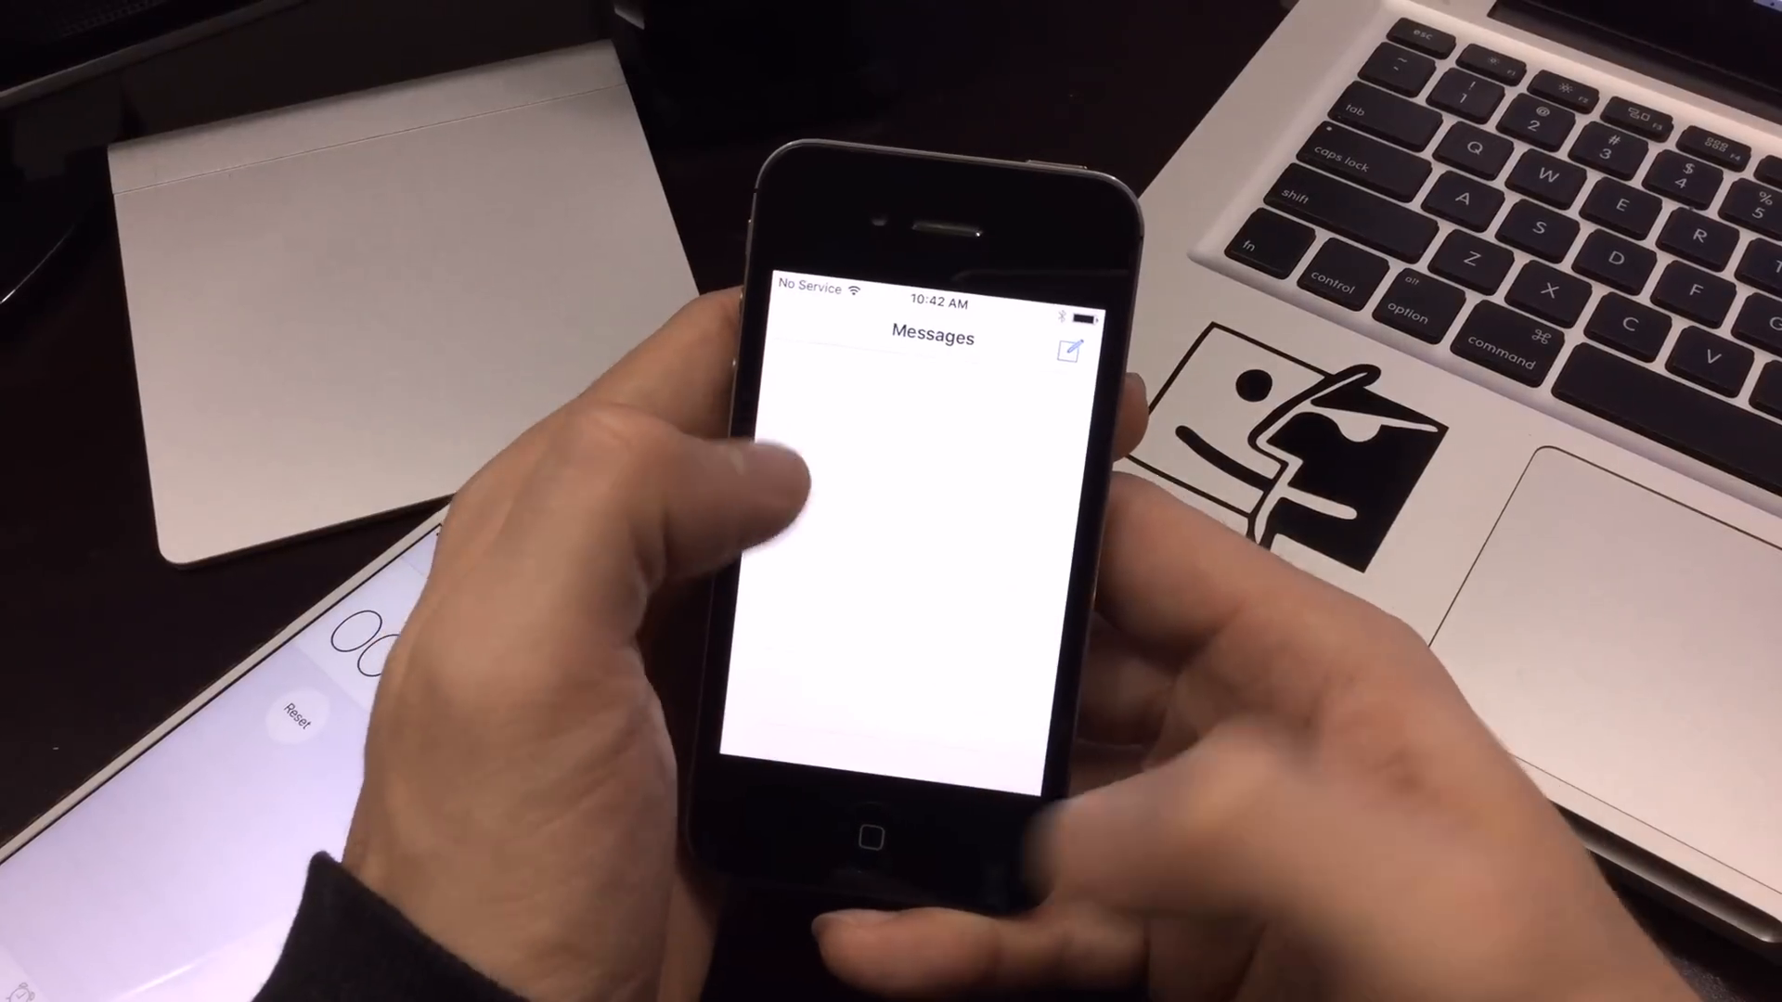
click(873, 830)
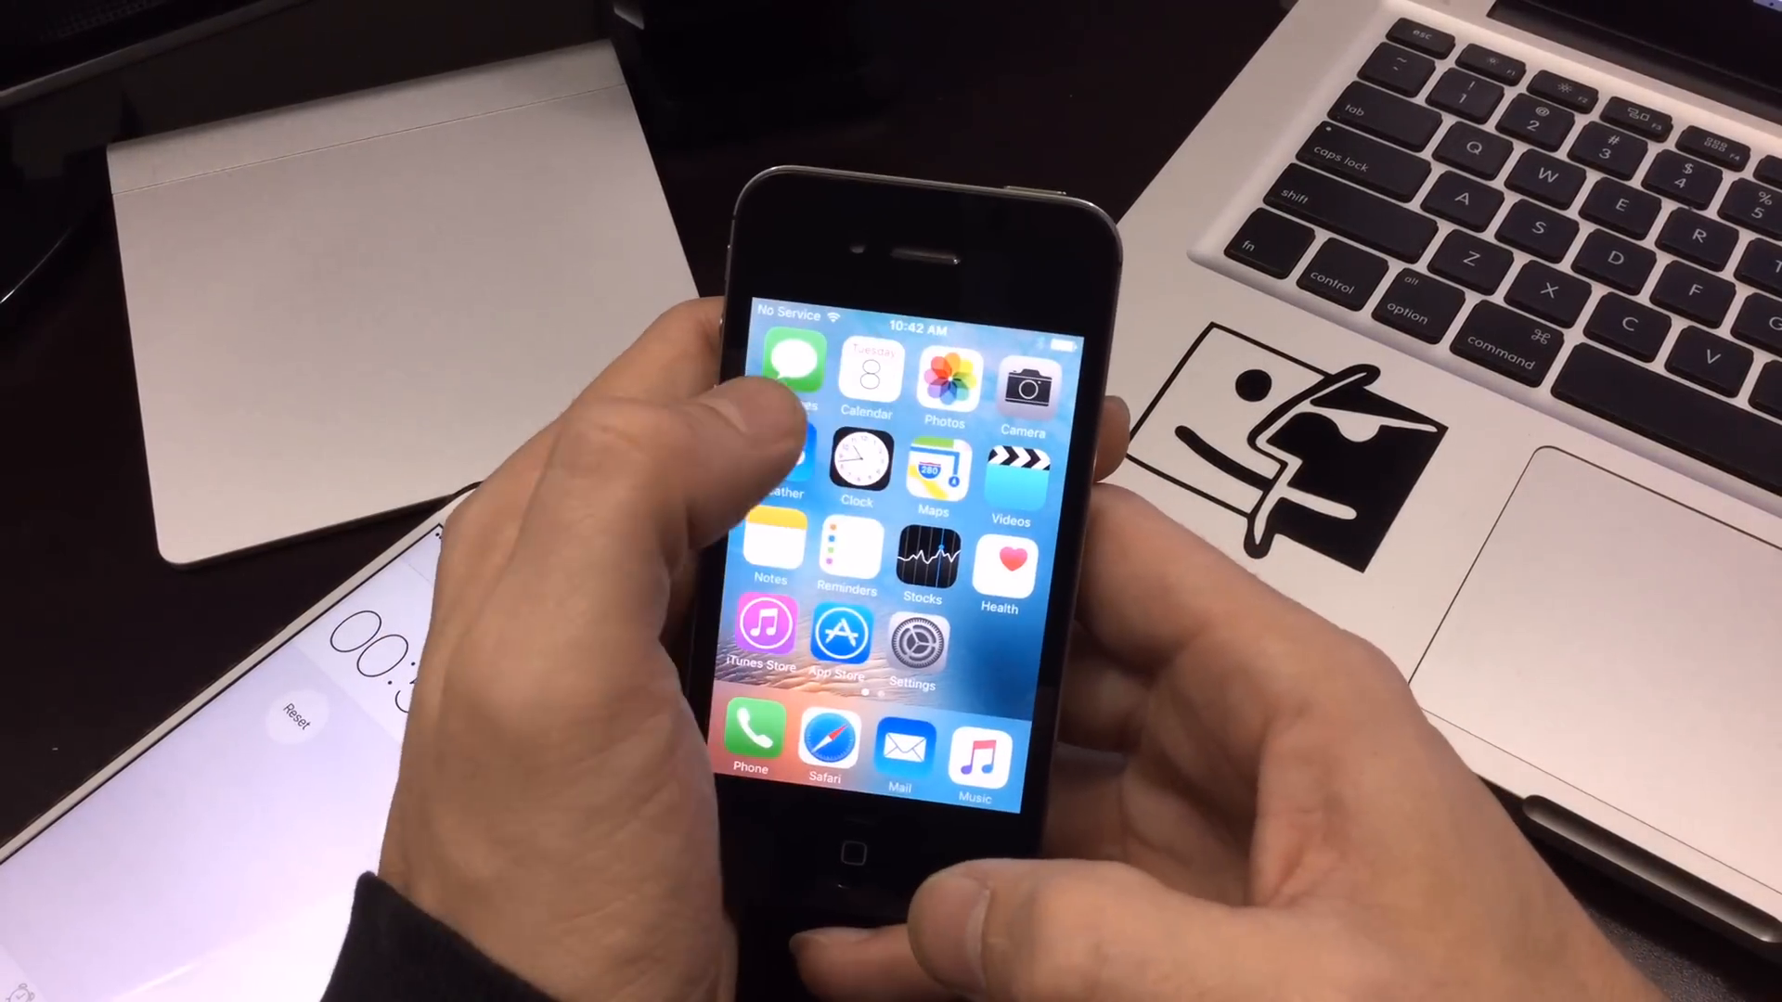
Step: Launch Calendar from the home screen to time how fast it opens
click(867, 370)
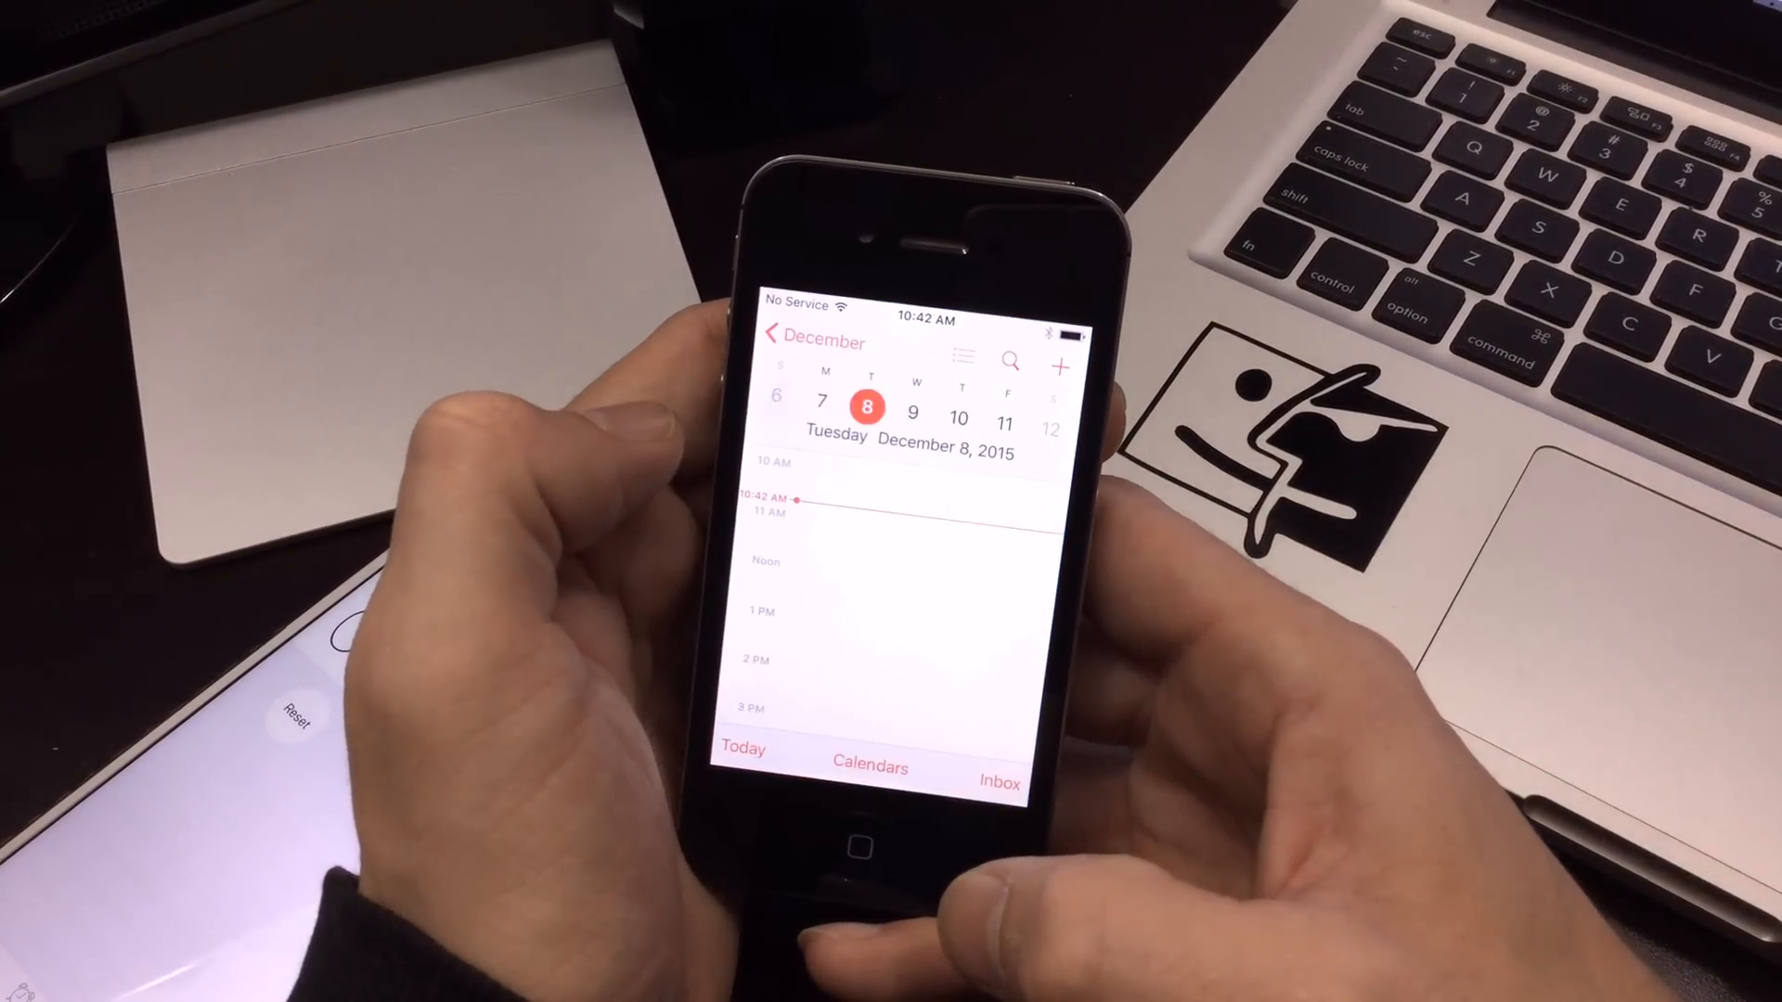
click(913, 414)
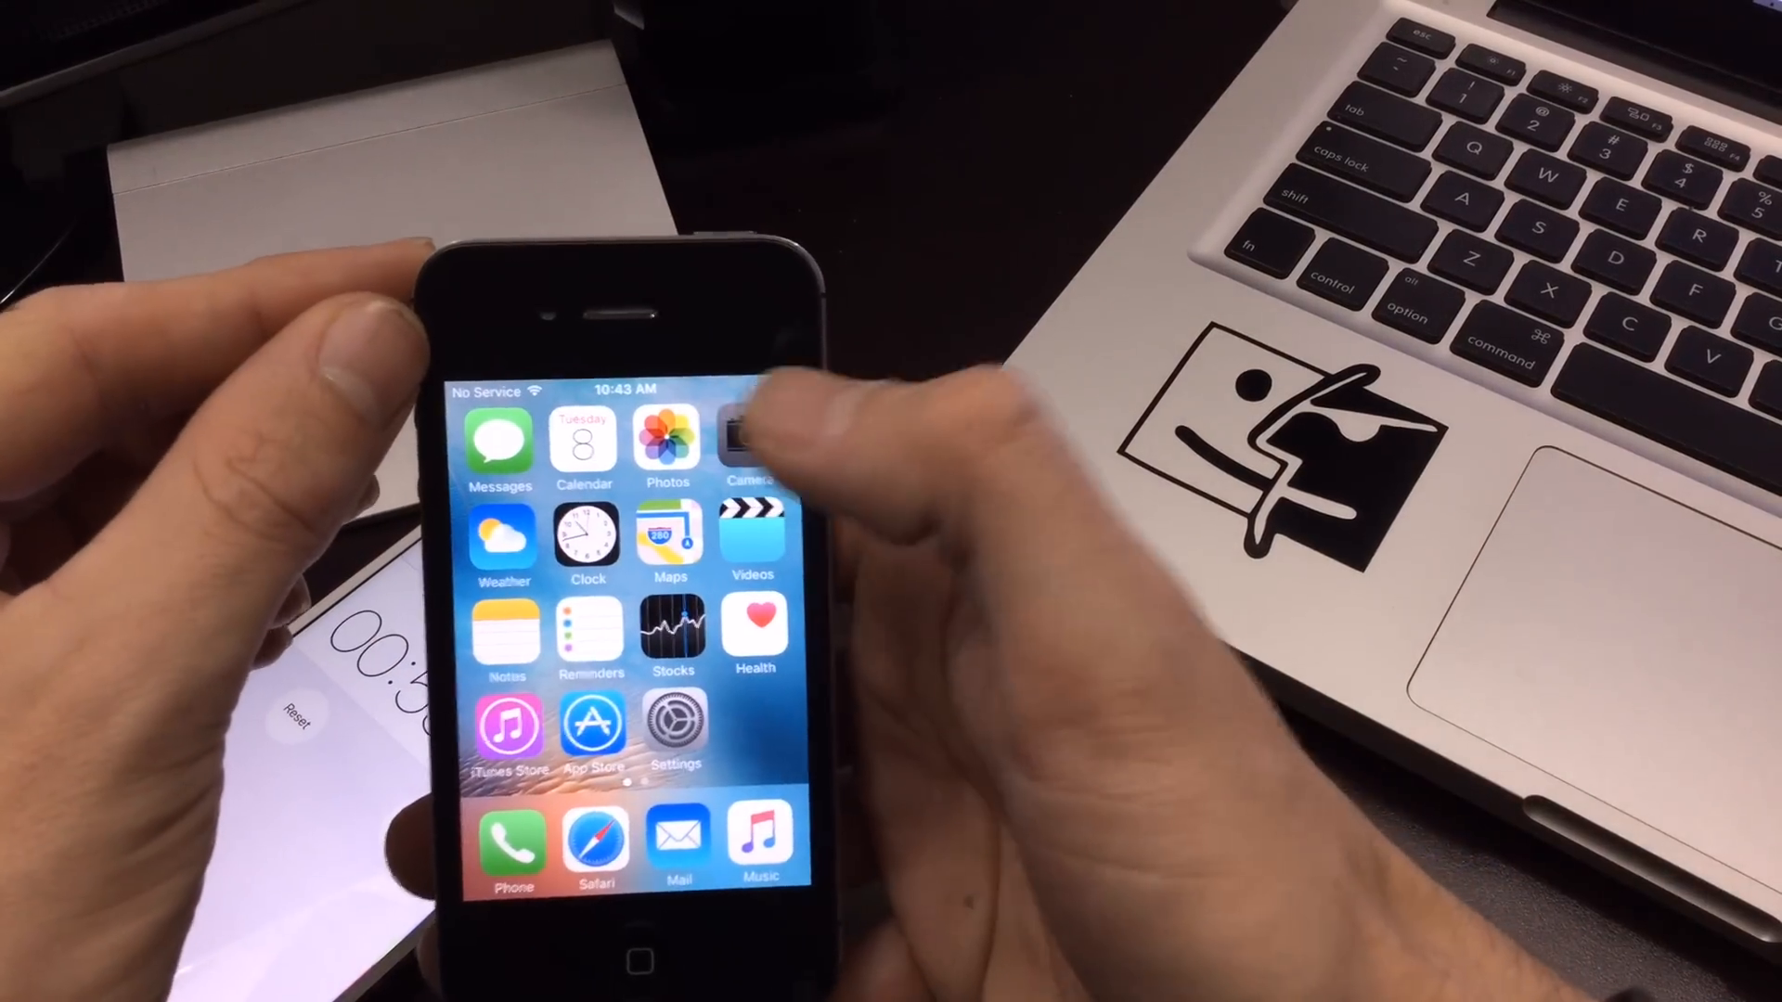
Step: Launch Camera, answer its location prompt, then Weather, returning home after each
click(752, 444)
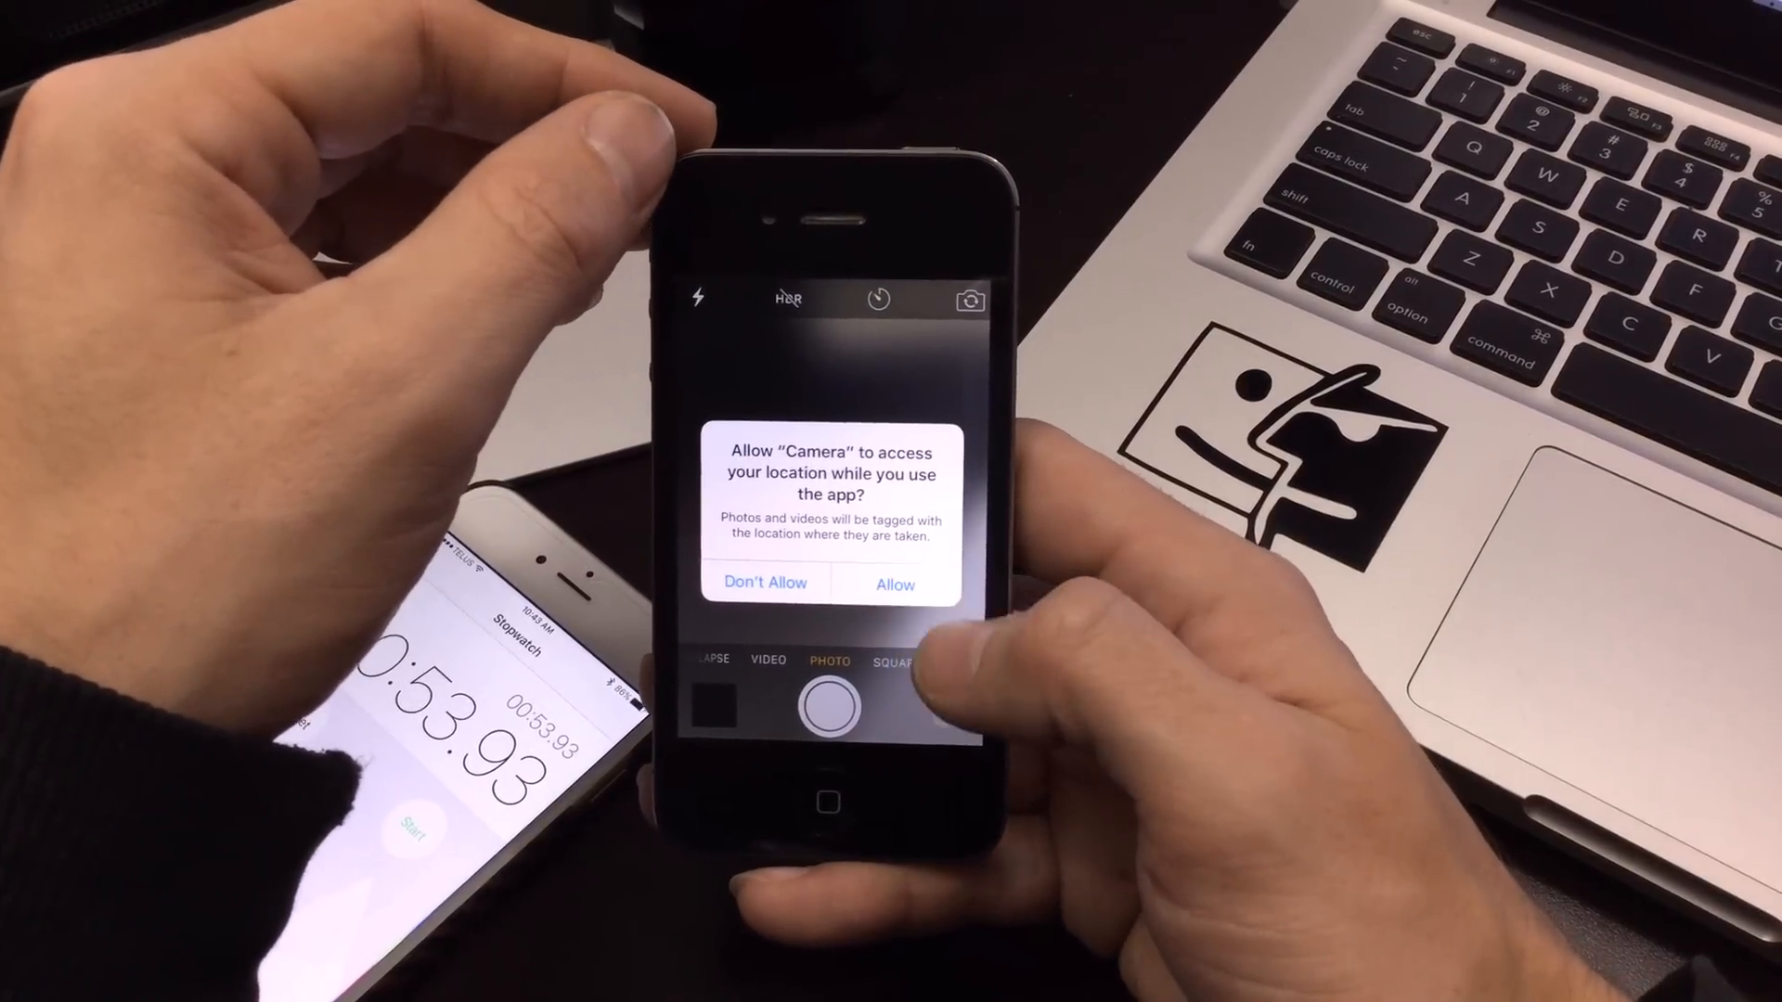
click(895, 585)
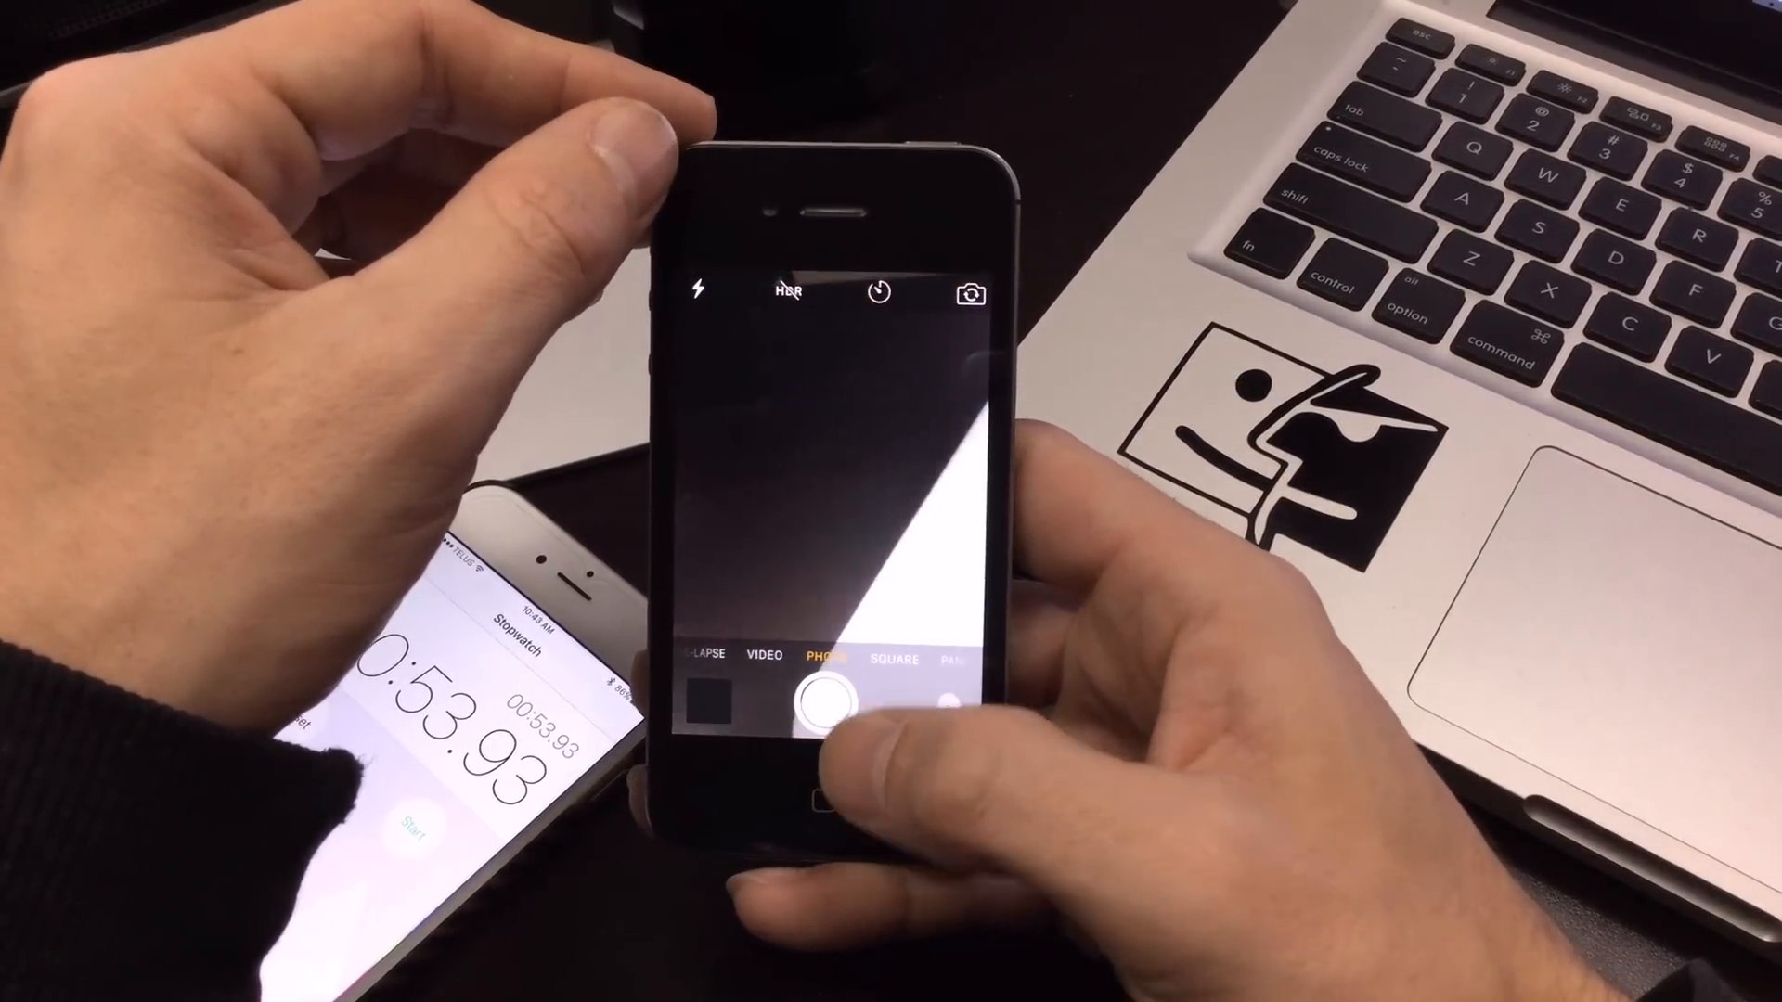
click(813, 800)
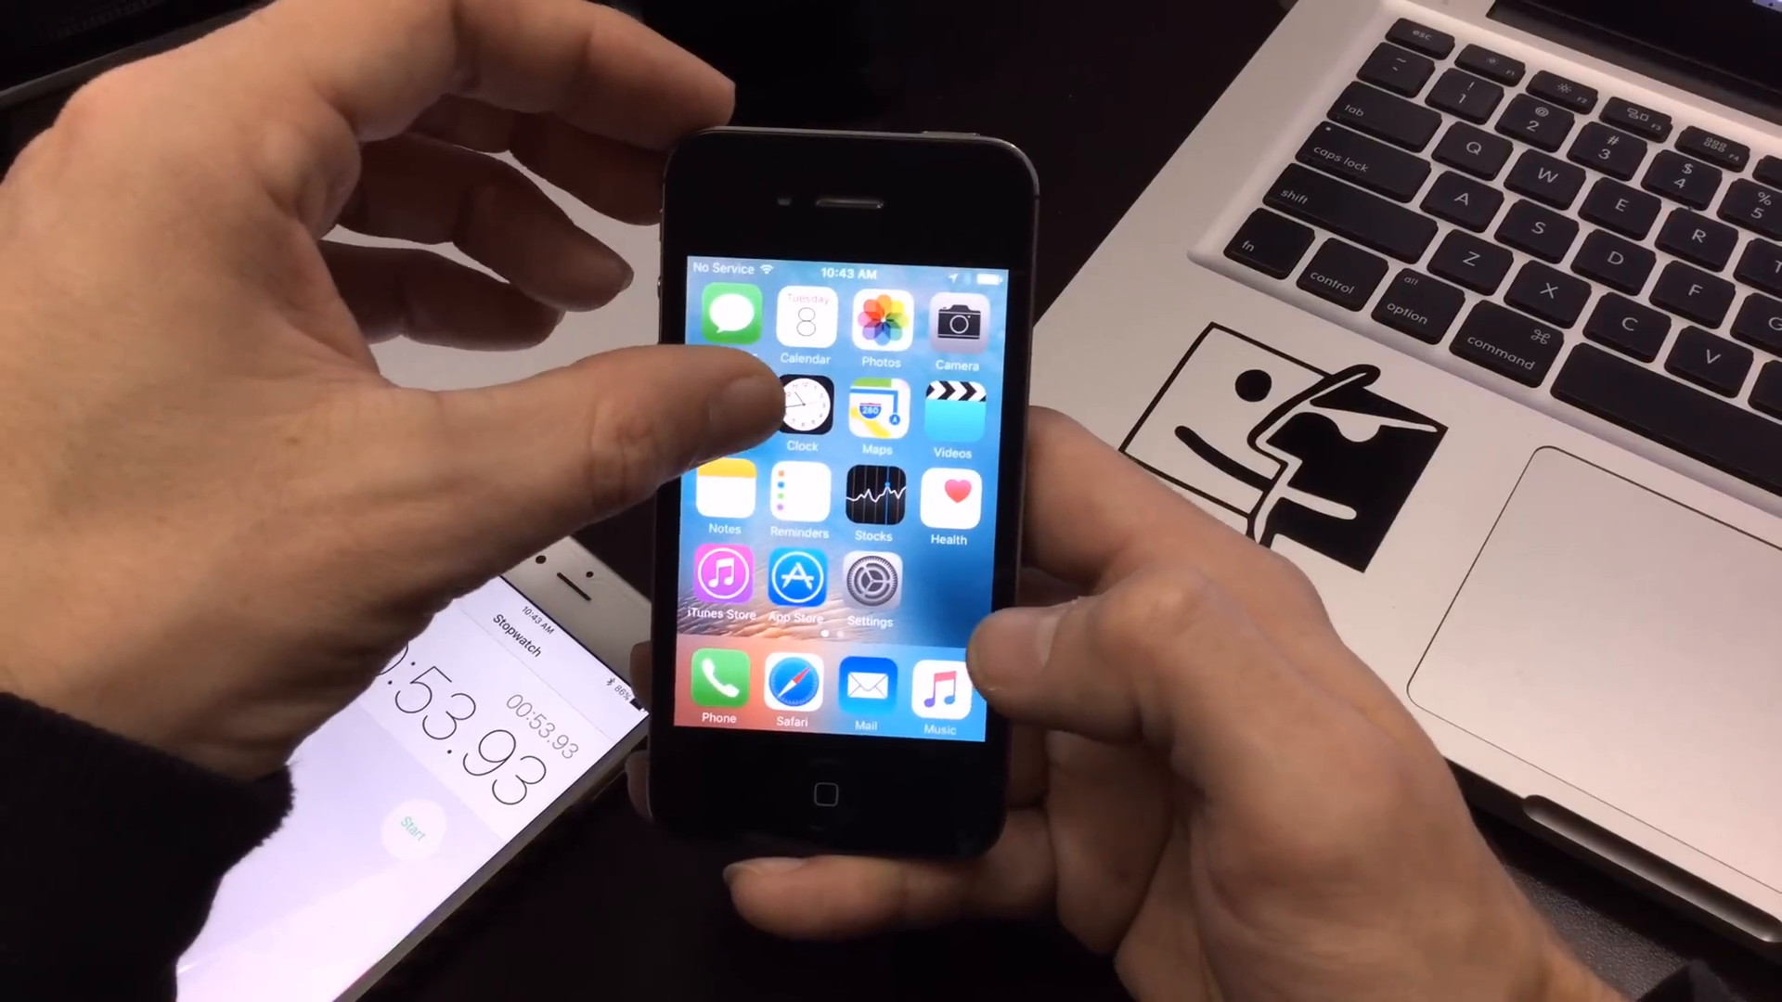
click(802, 406)
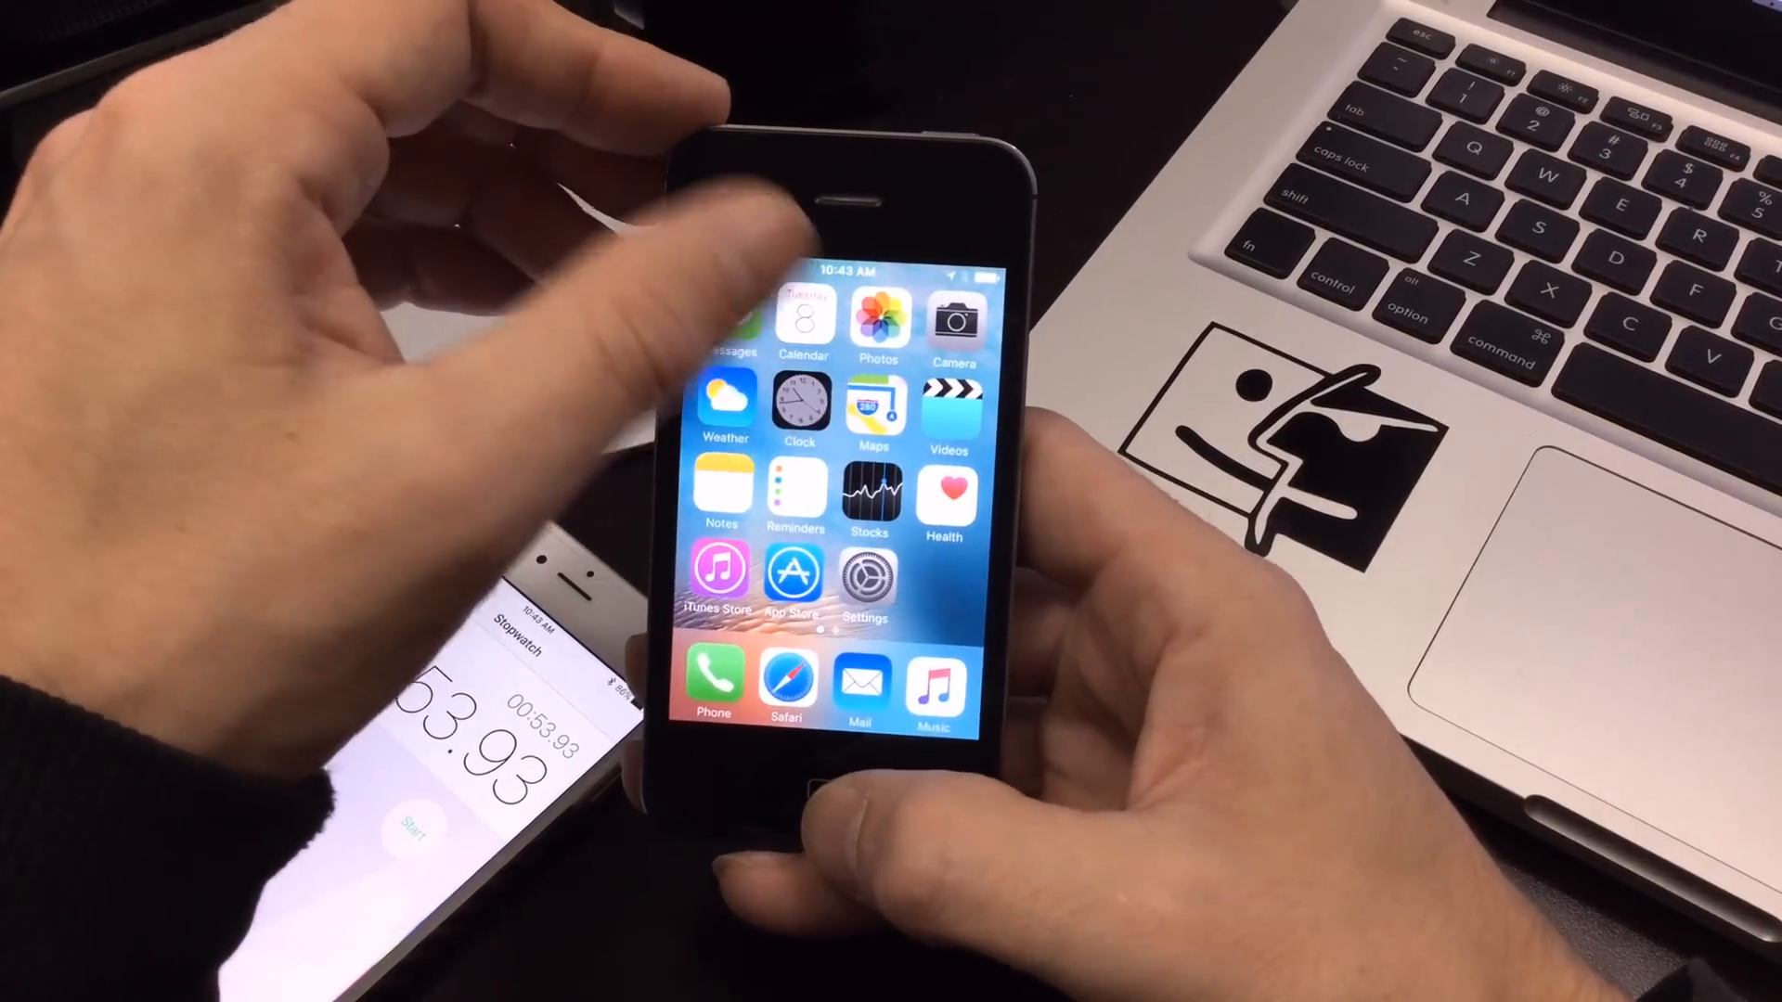
click(800, 408)
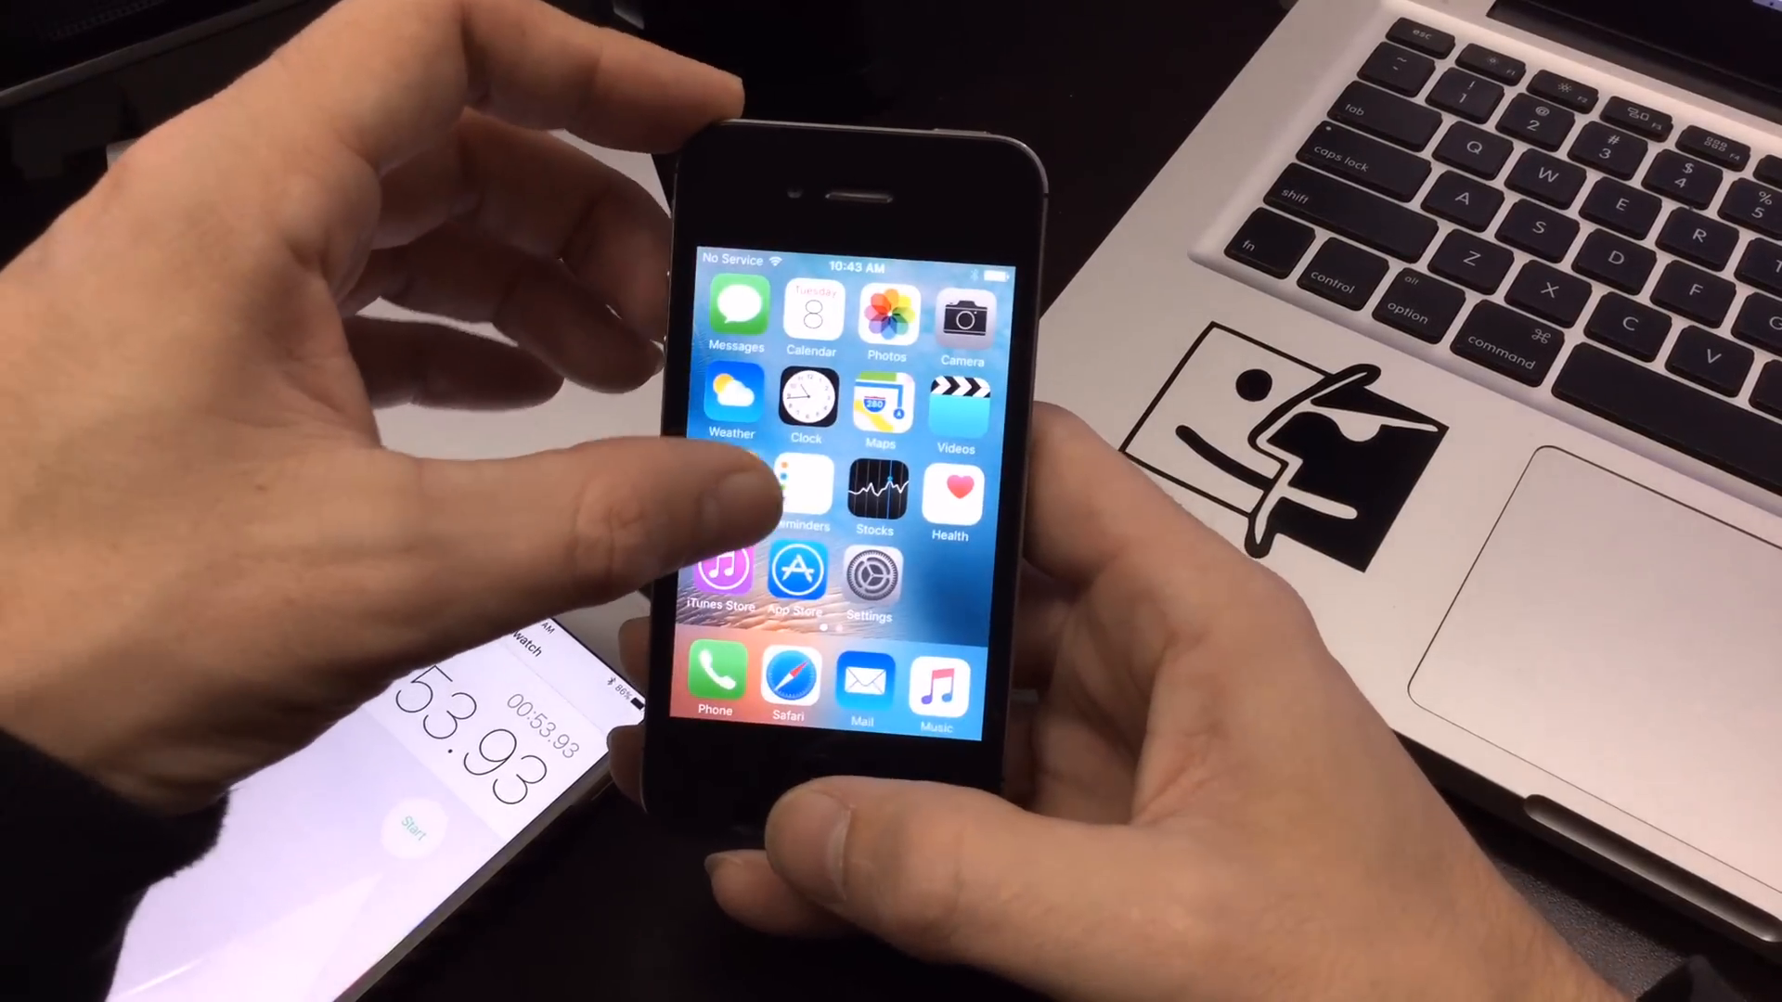
Step: Launch the Stocks app and return to the home screen
click(804, 490)
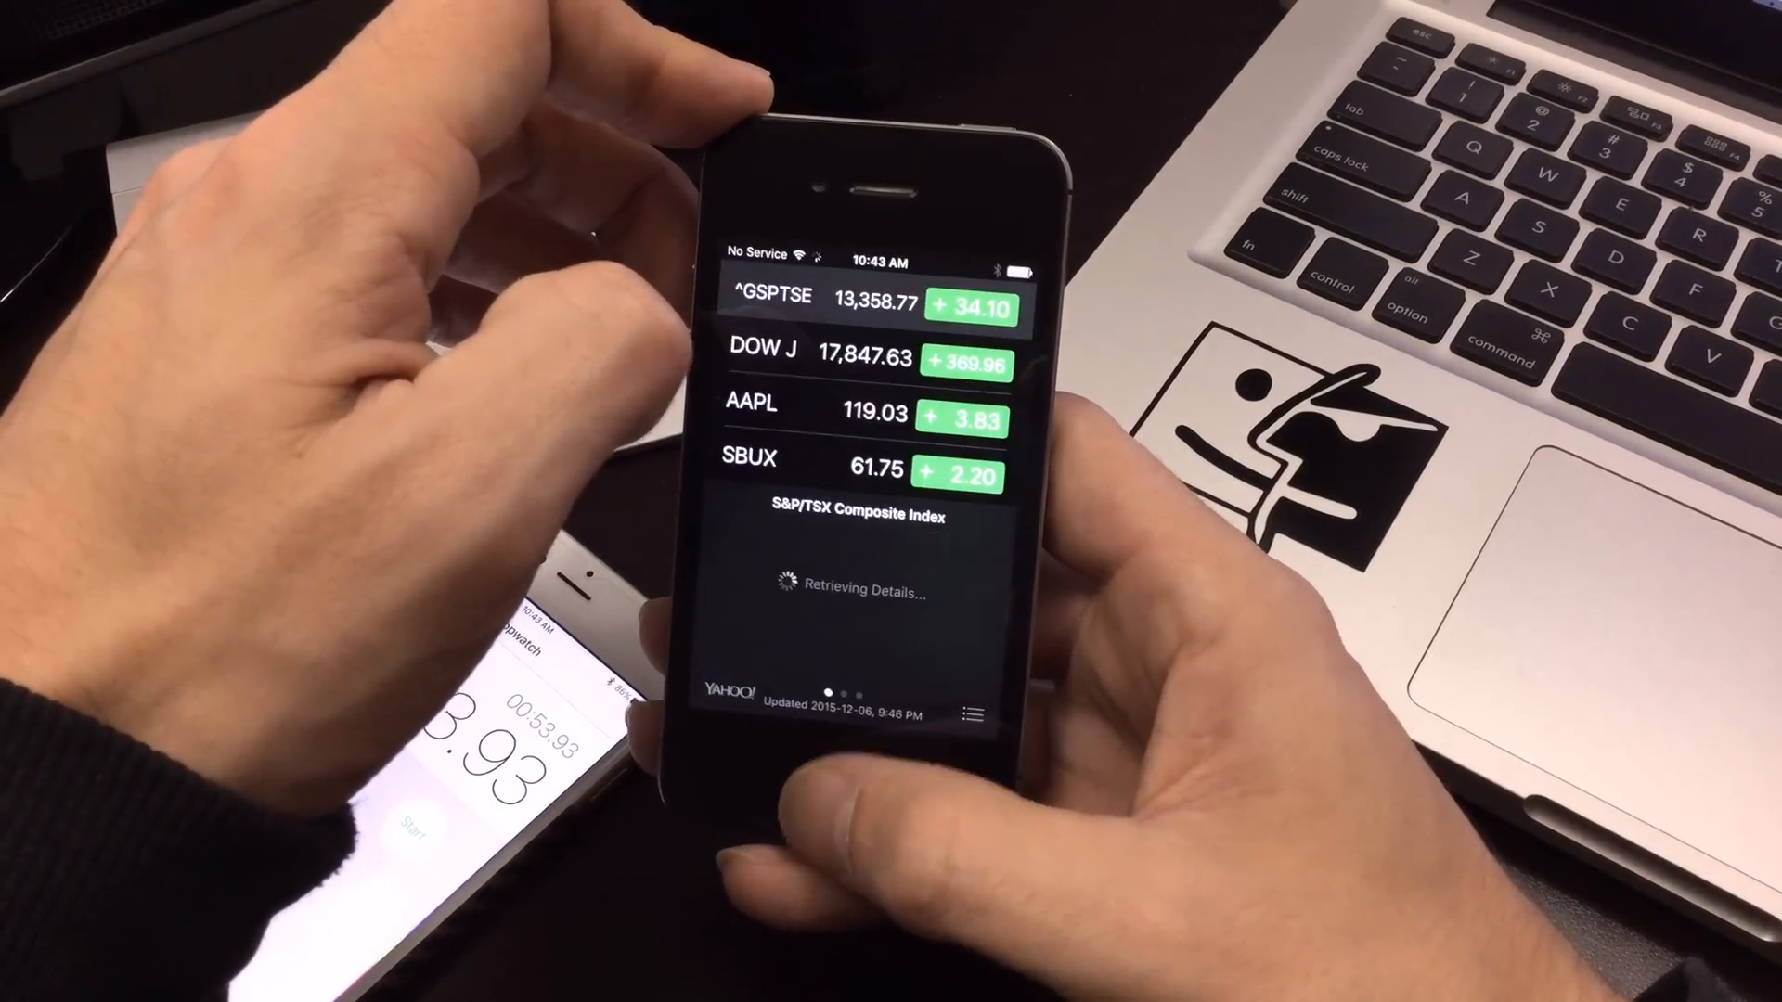
click(837, 776)
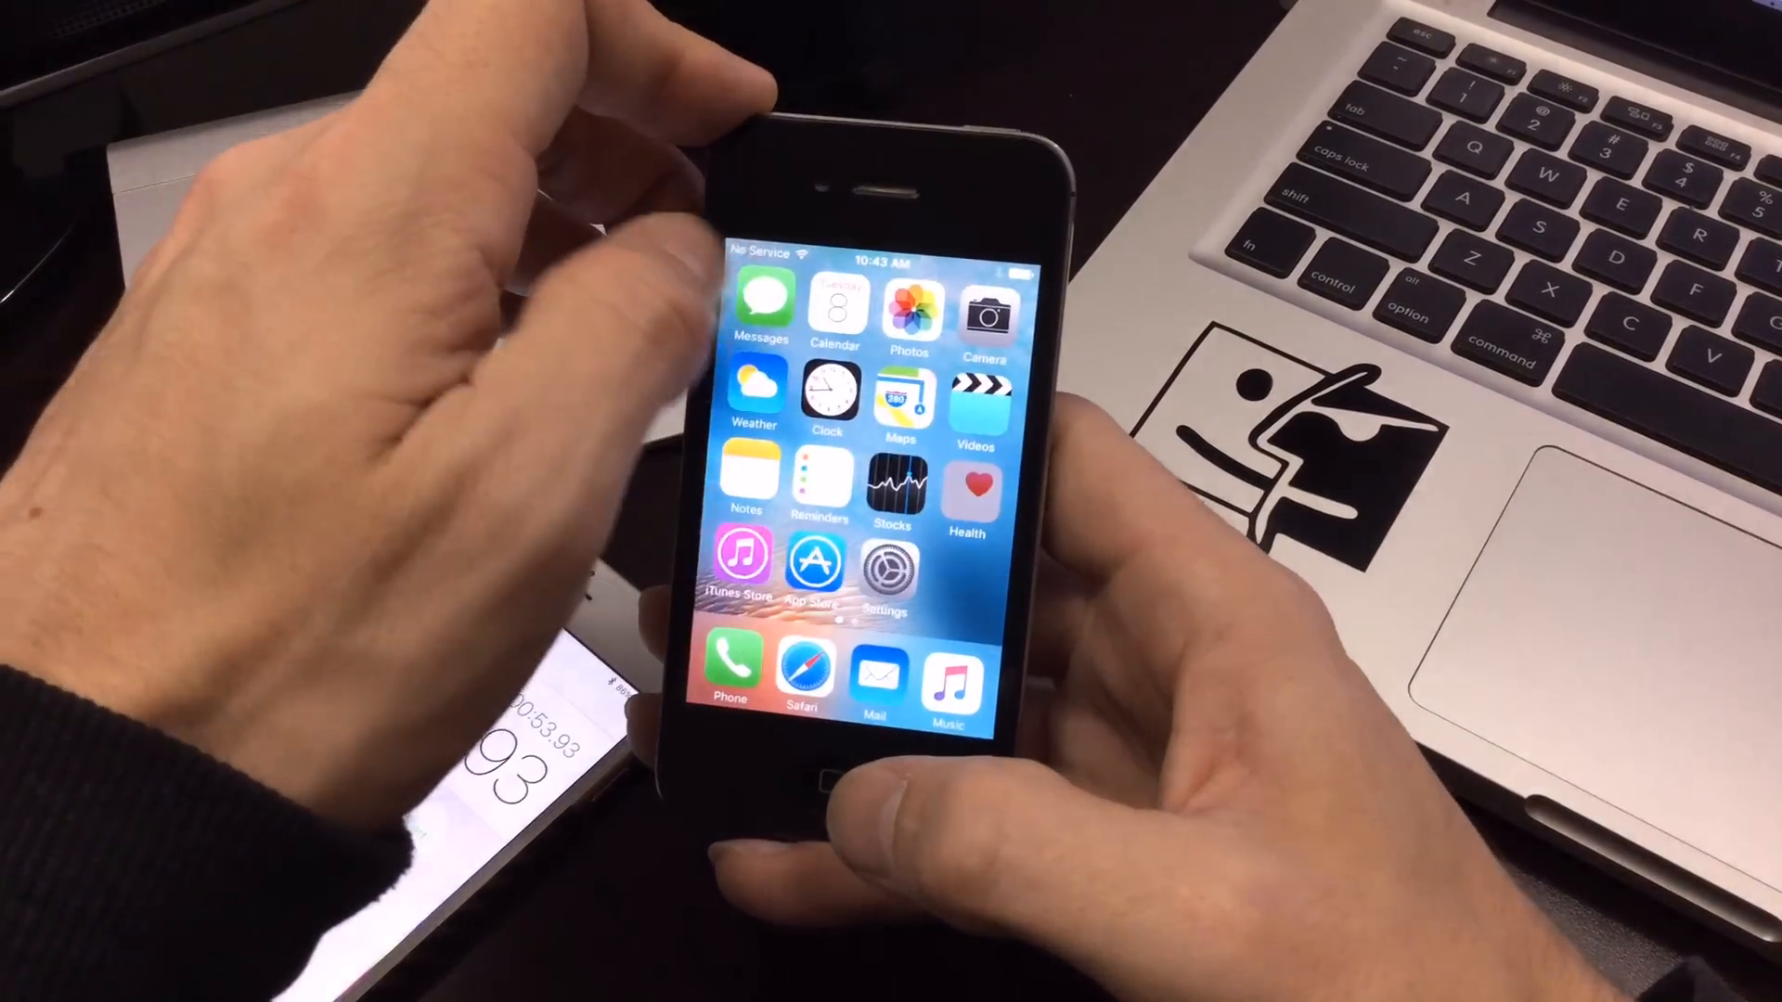
click(969, 483)
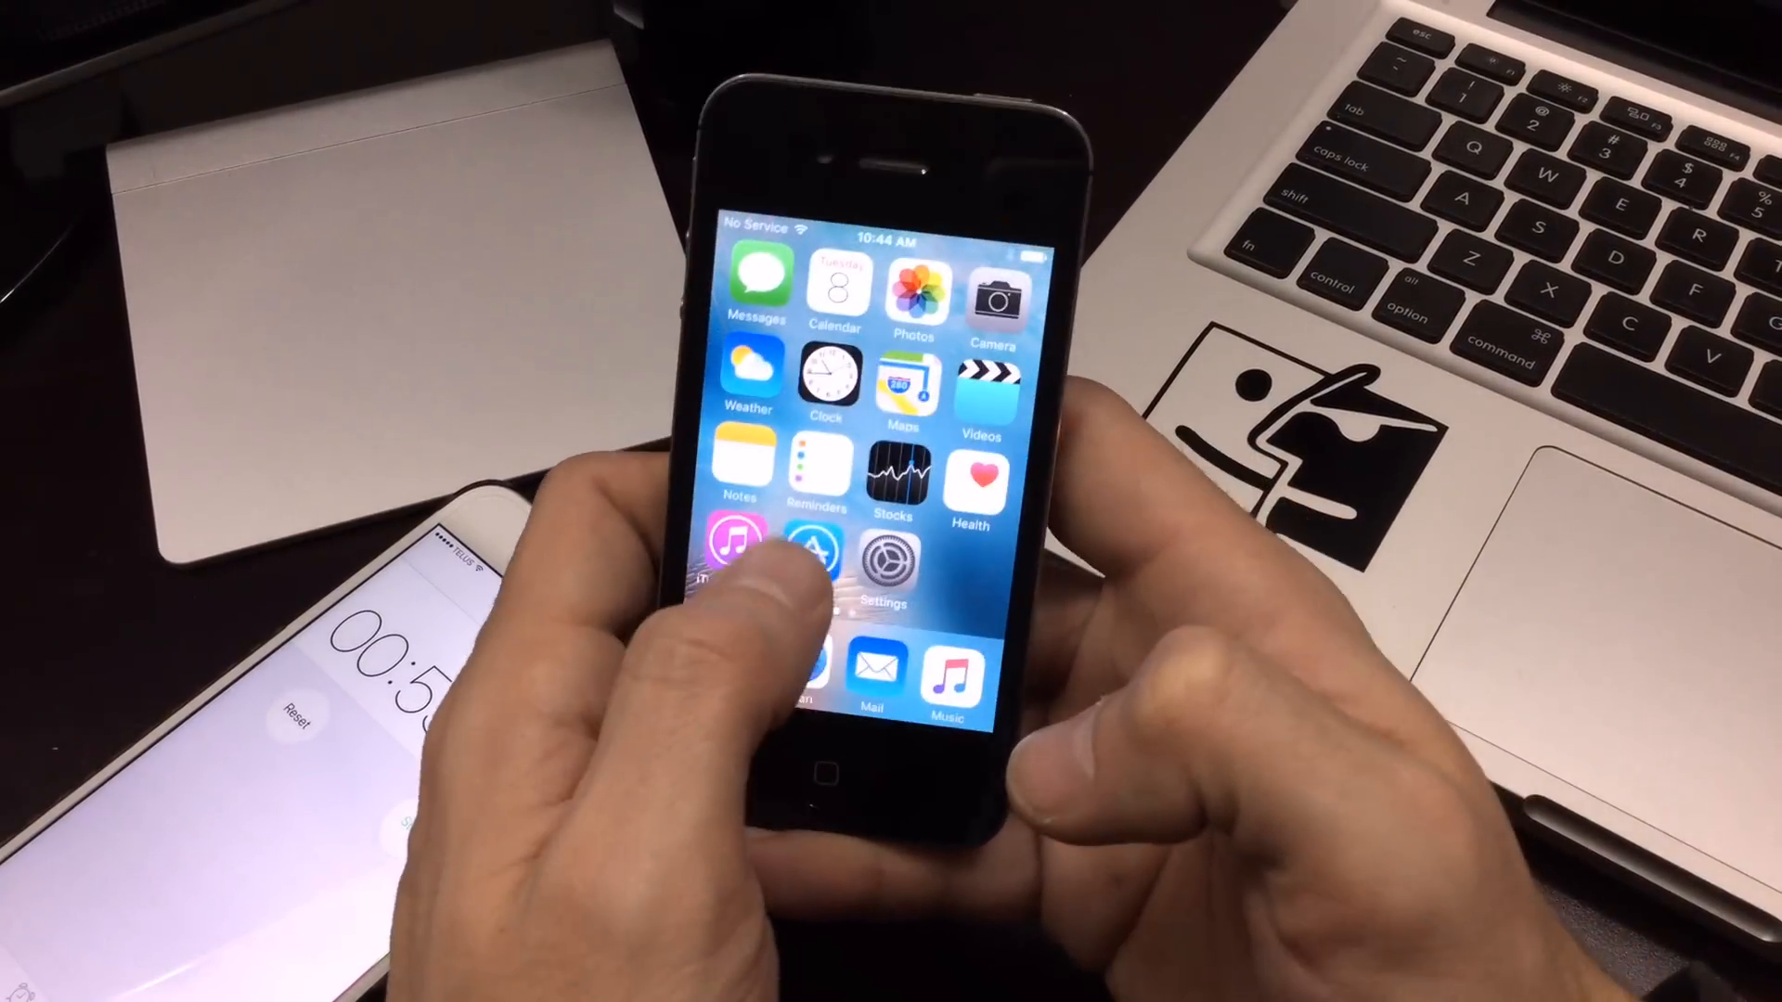
Step: Launch iTunes Store, dismiss its sign-in alert, then Game Center, and return home
click(813, 560)
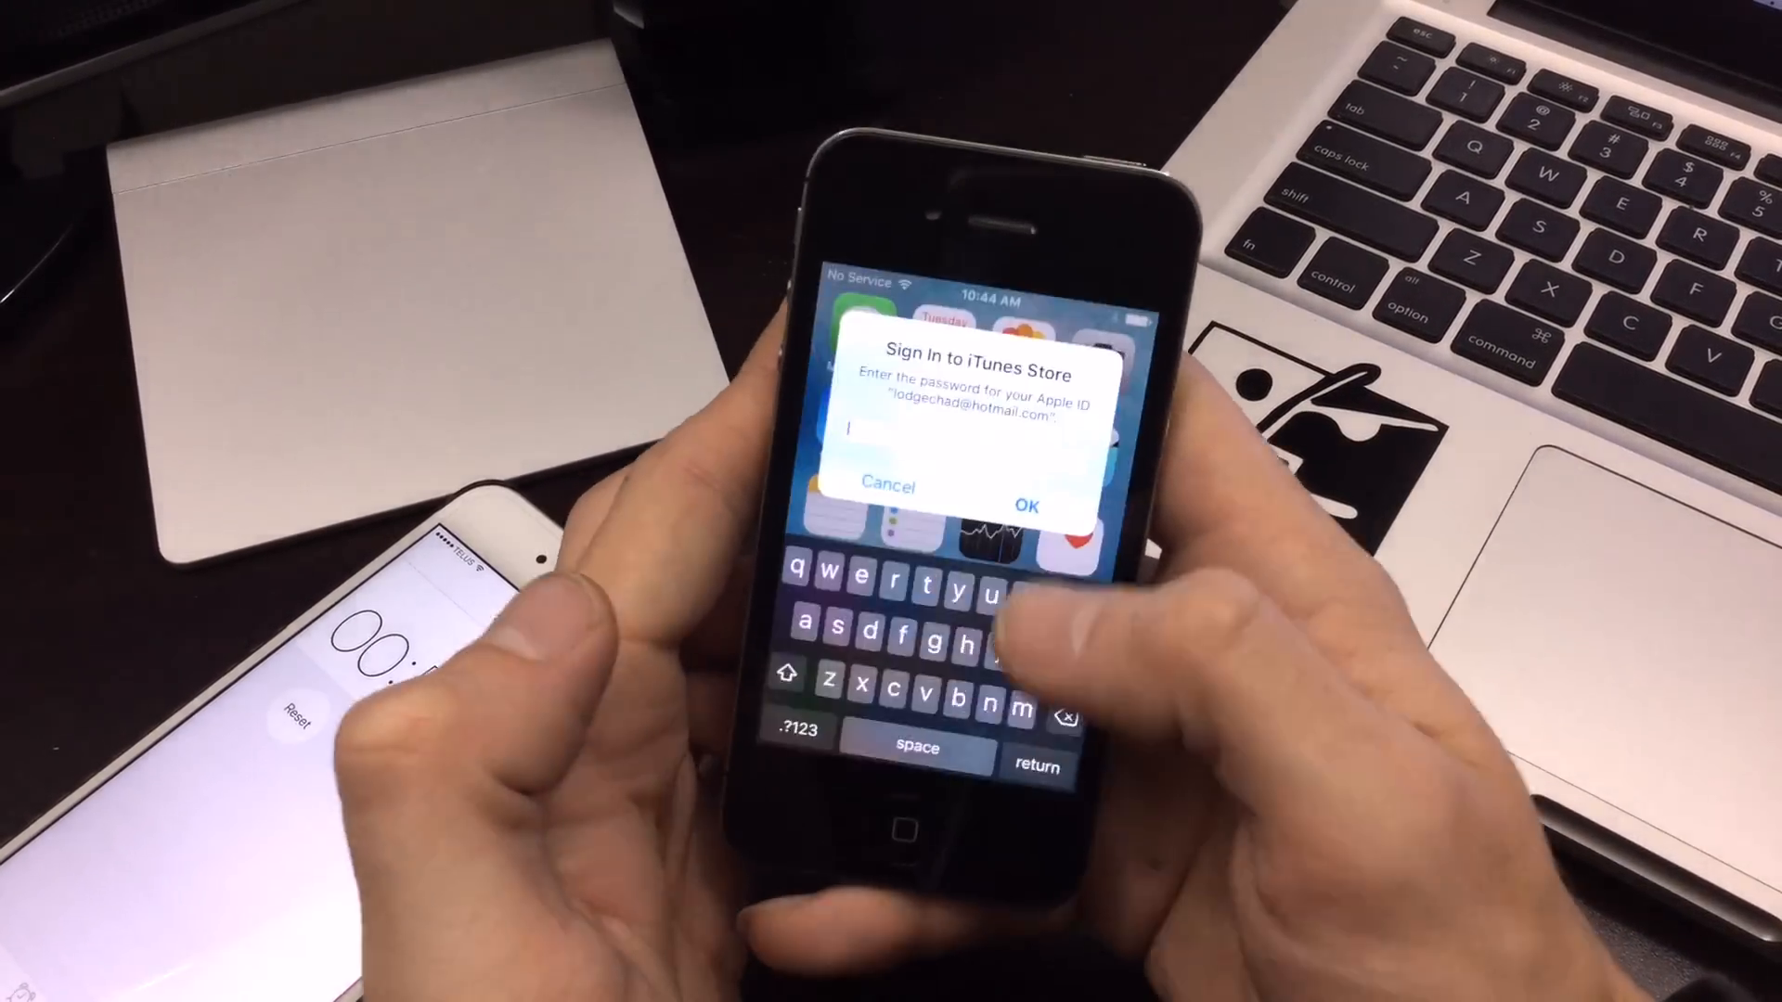
click(887, 487)
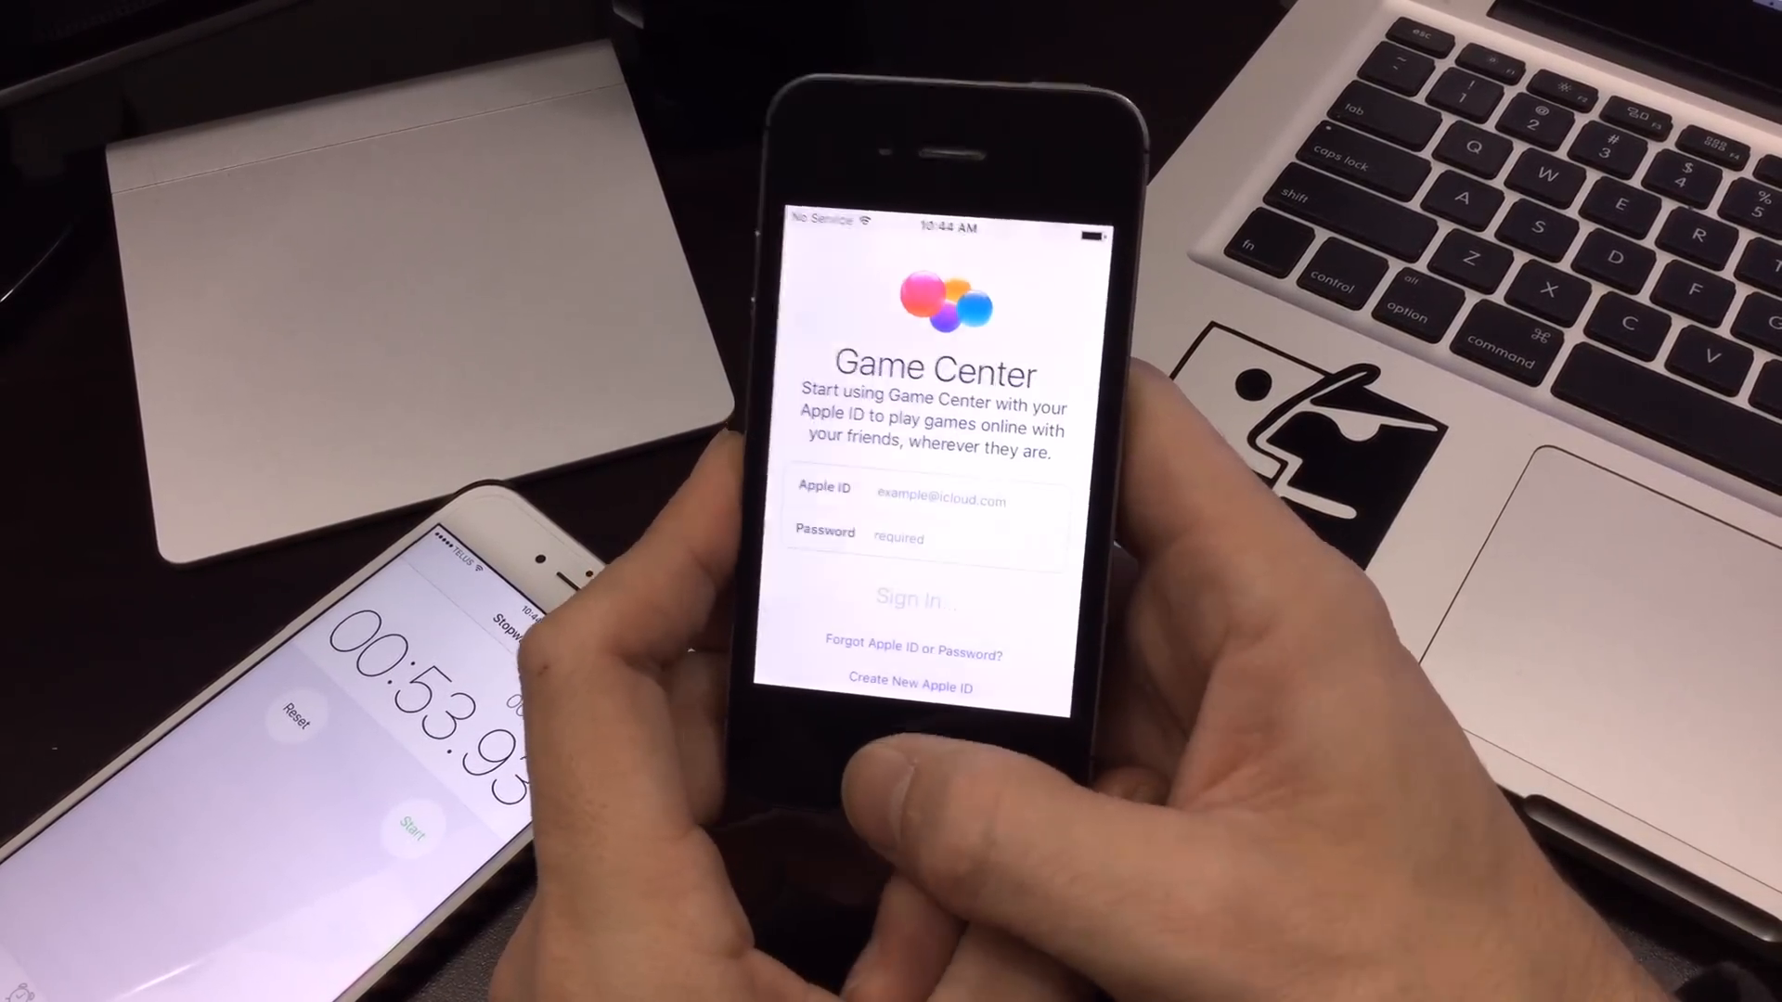
click(910, 761)
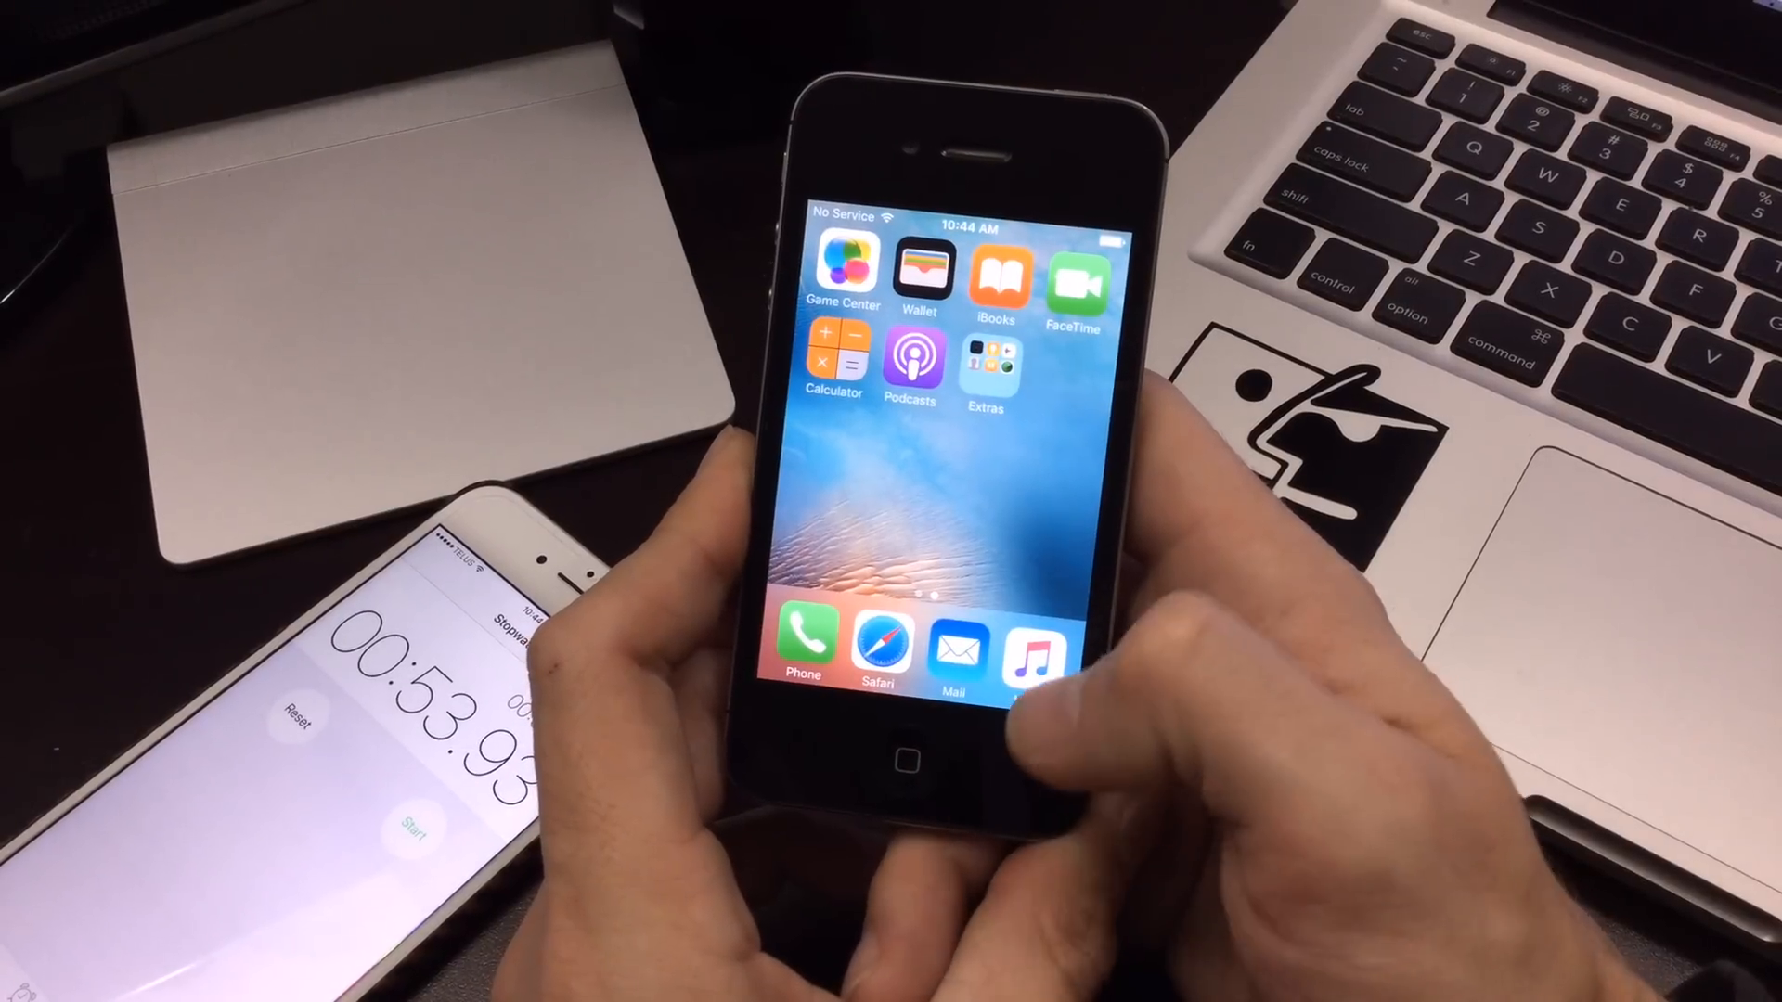
Step: Launch Safari and let the Google page load
click(879, 643)
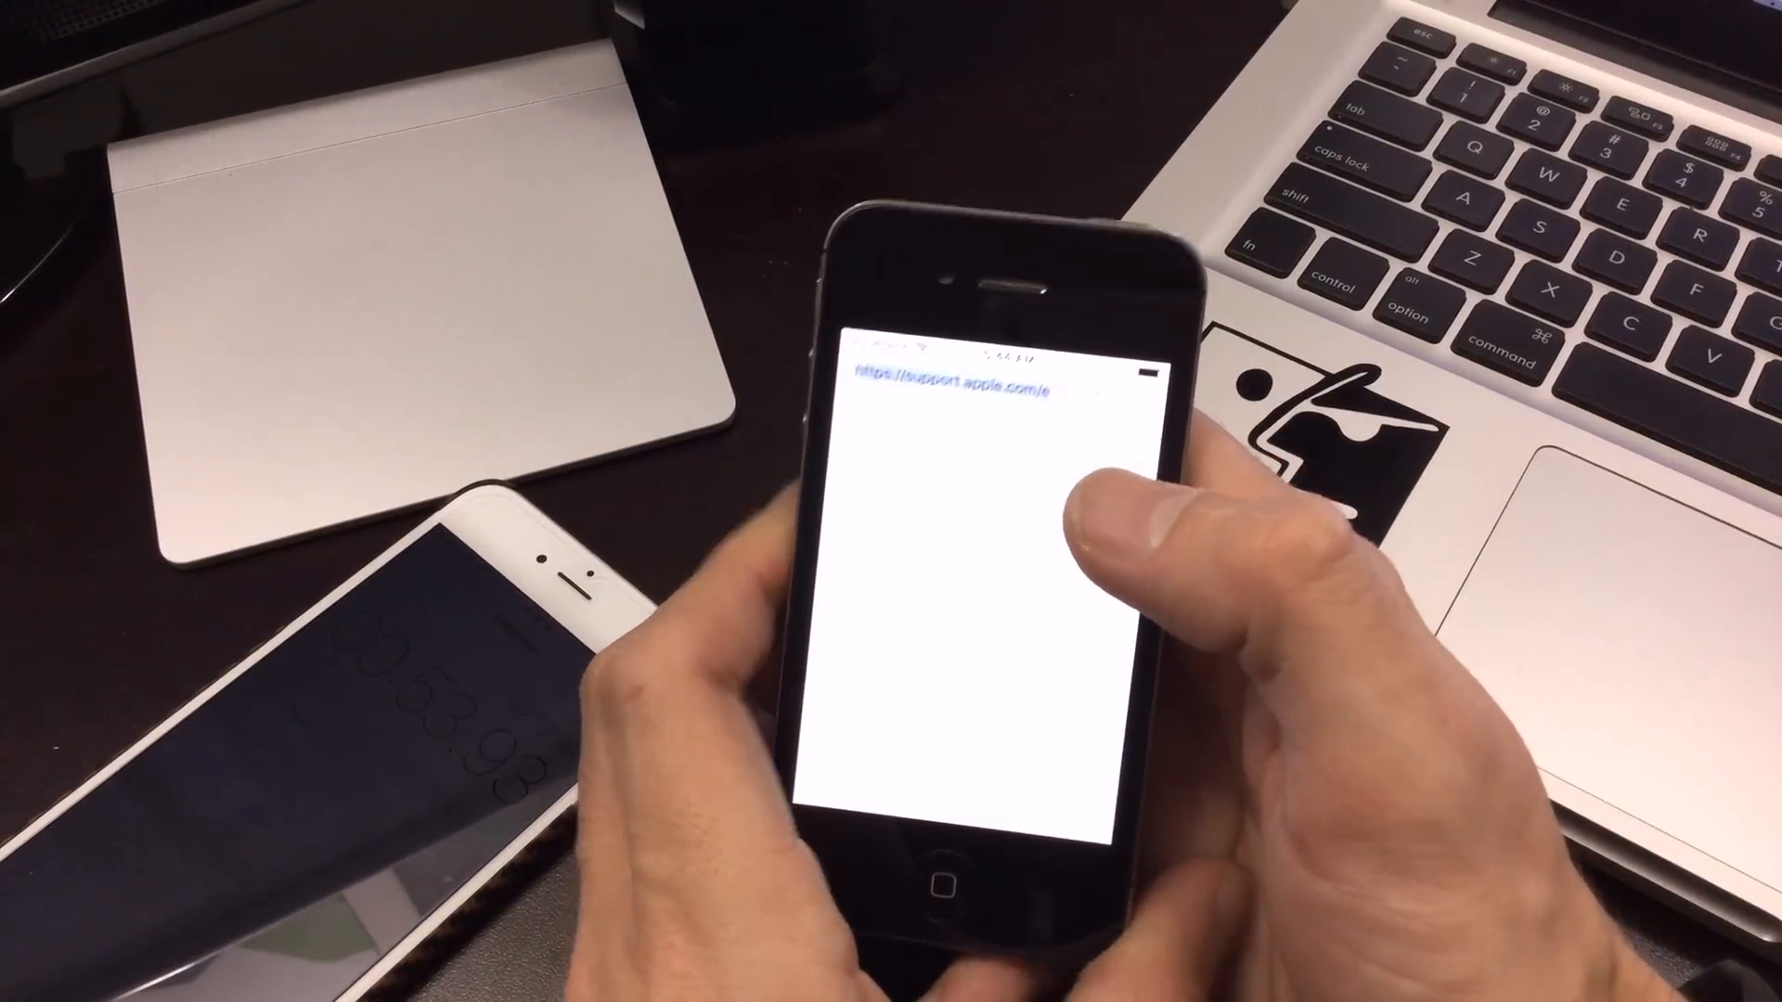
click(960, 385)
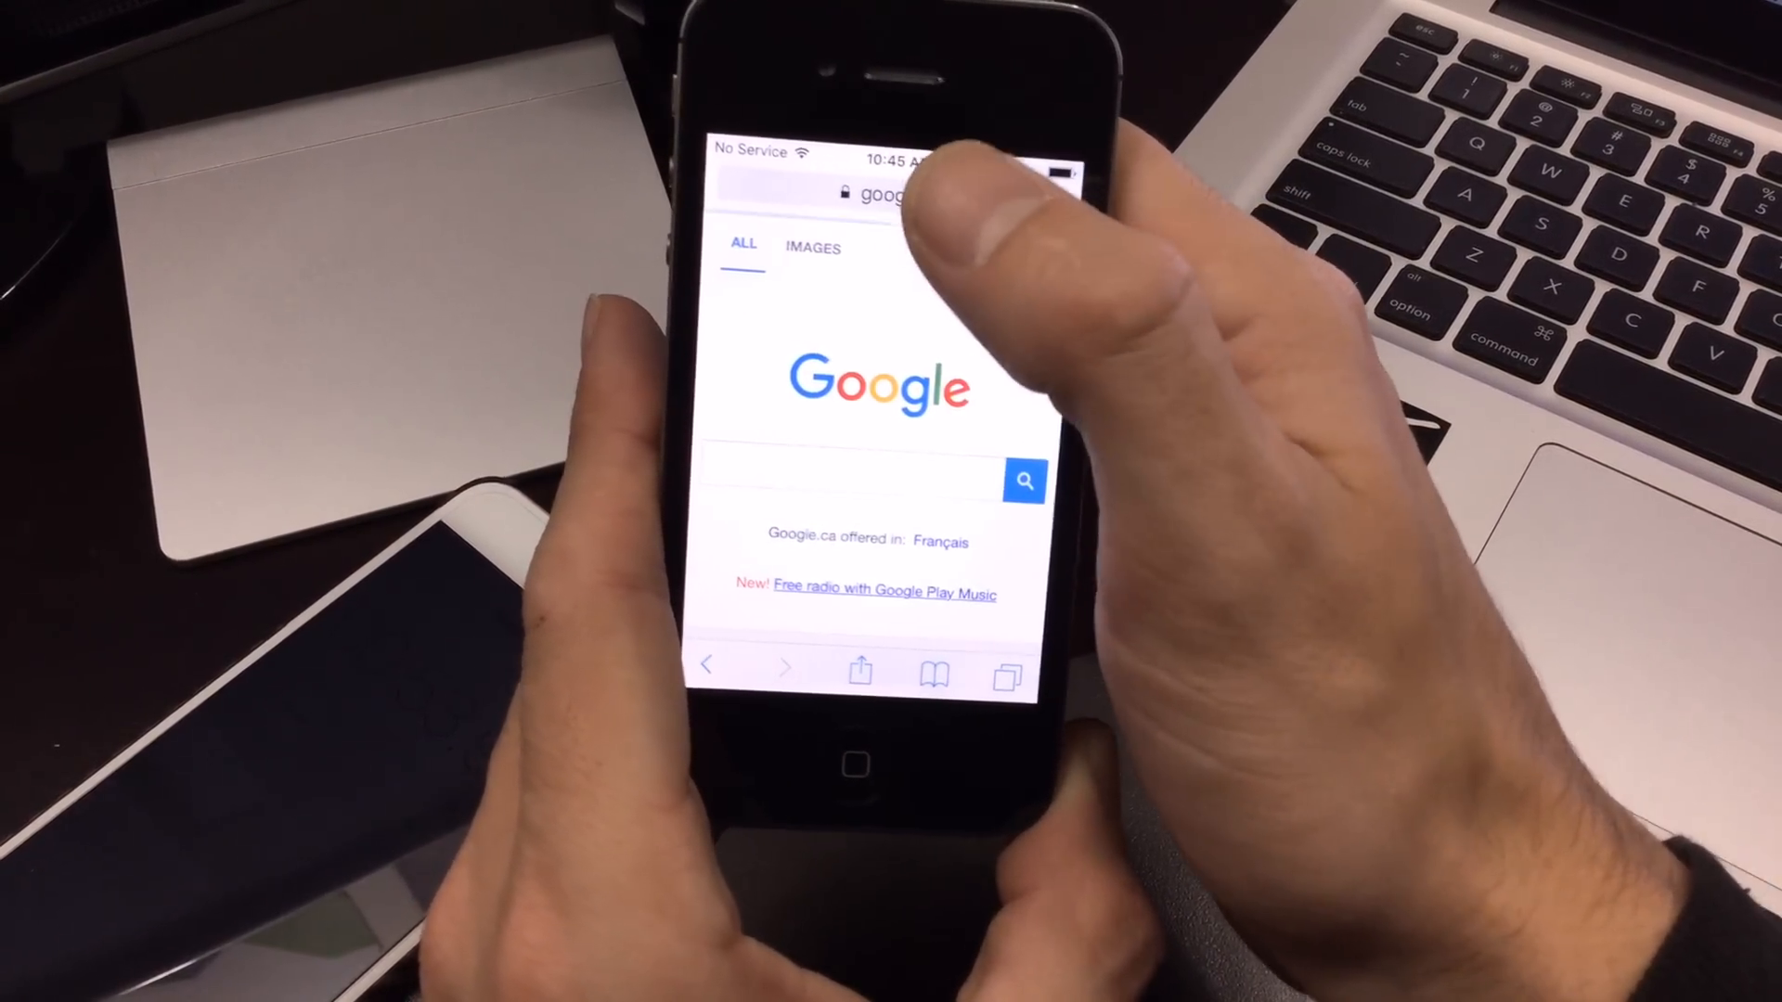
Step: Enter 'openspe' in the address bar to load another site, then return home
click(899, 193)
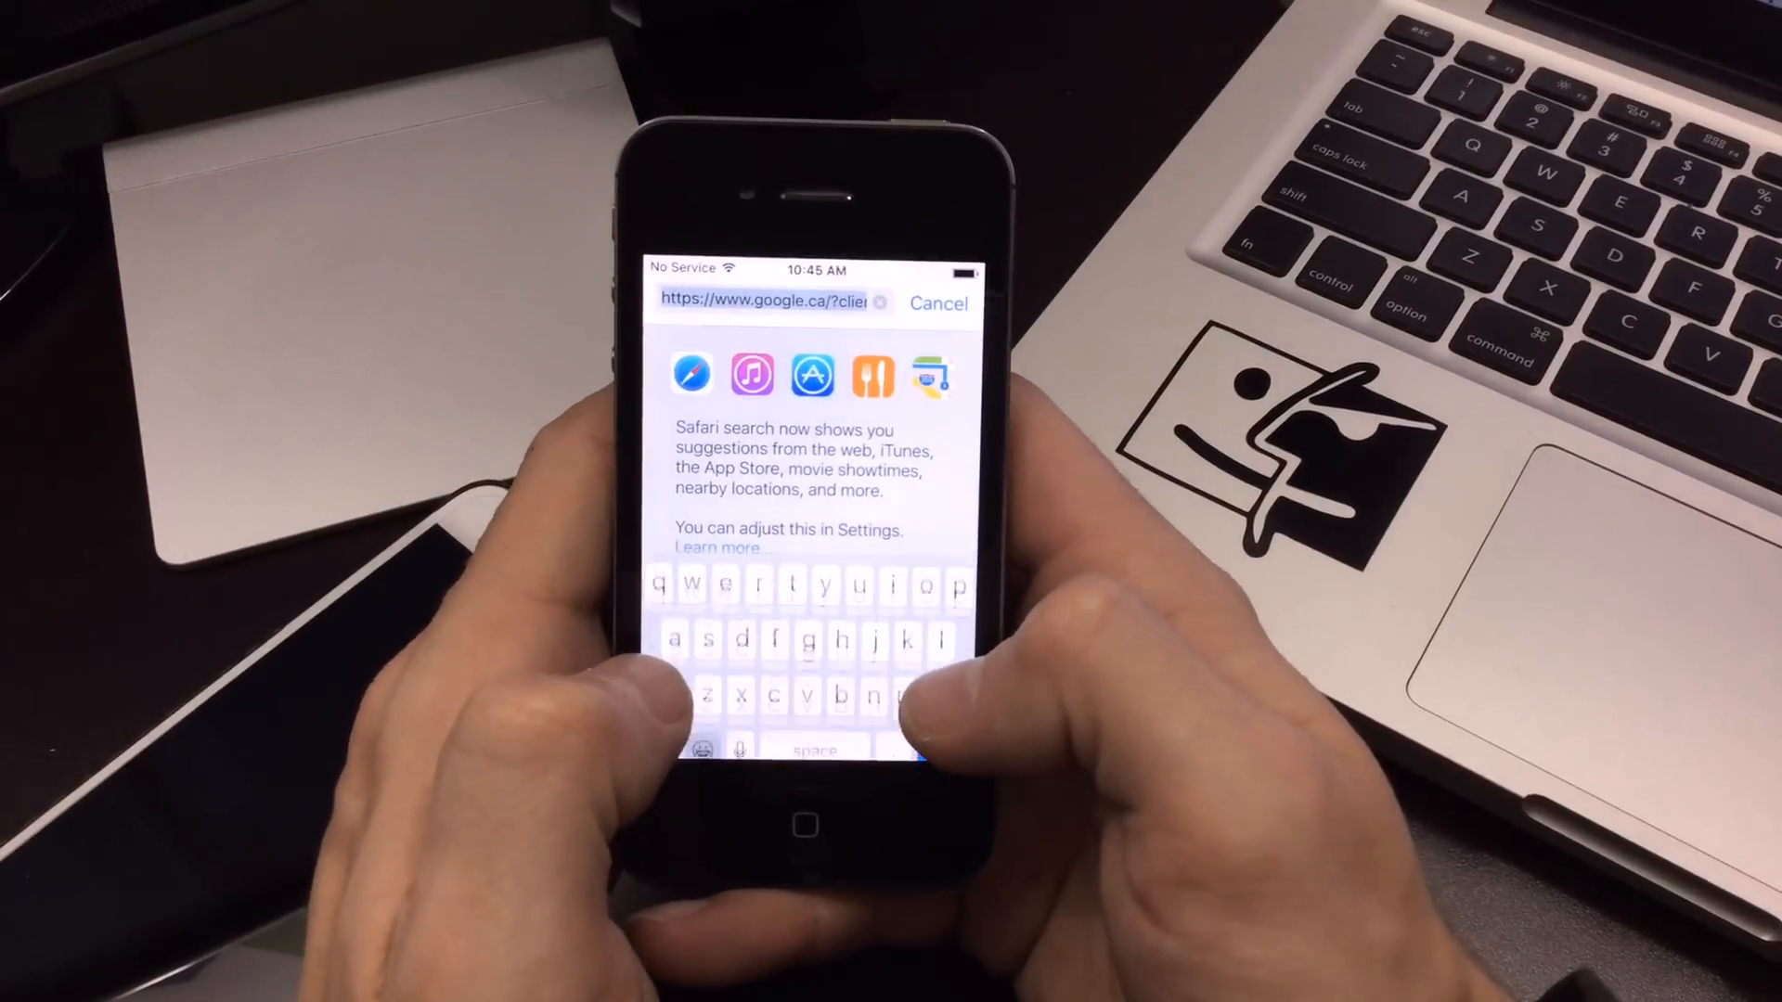
text(ope)
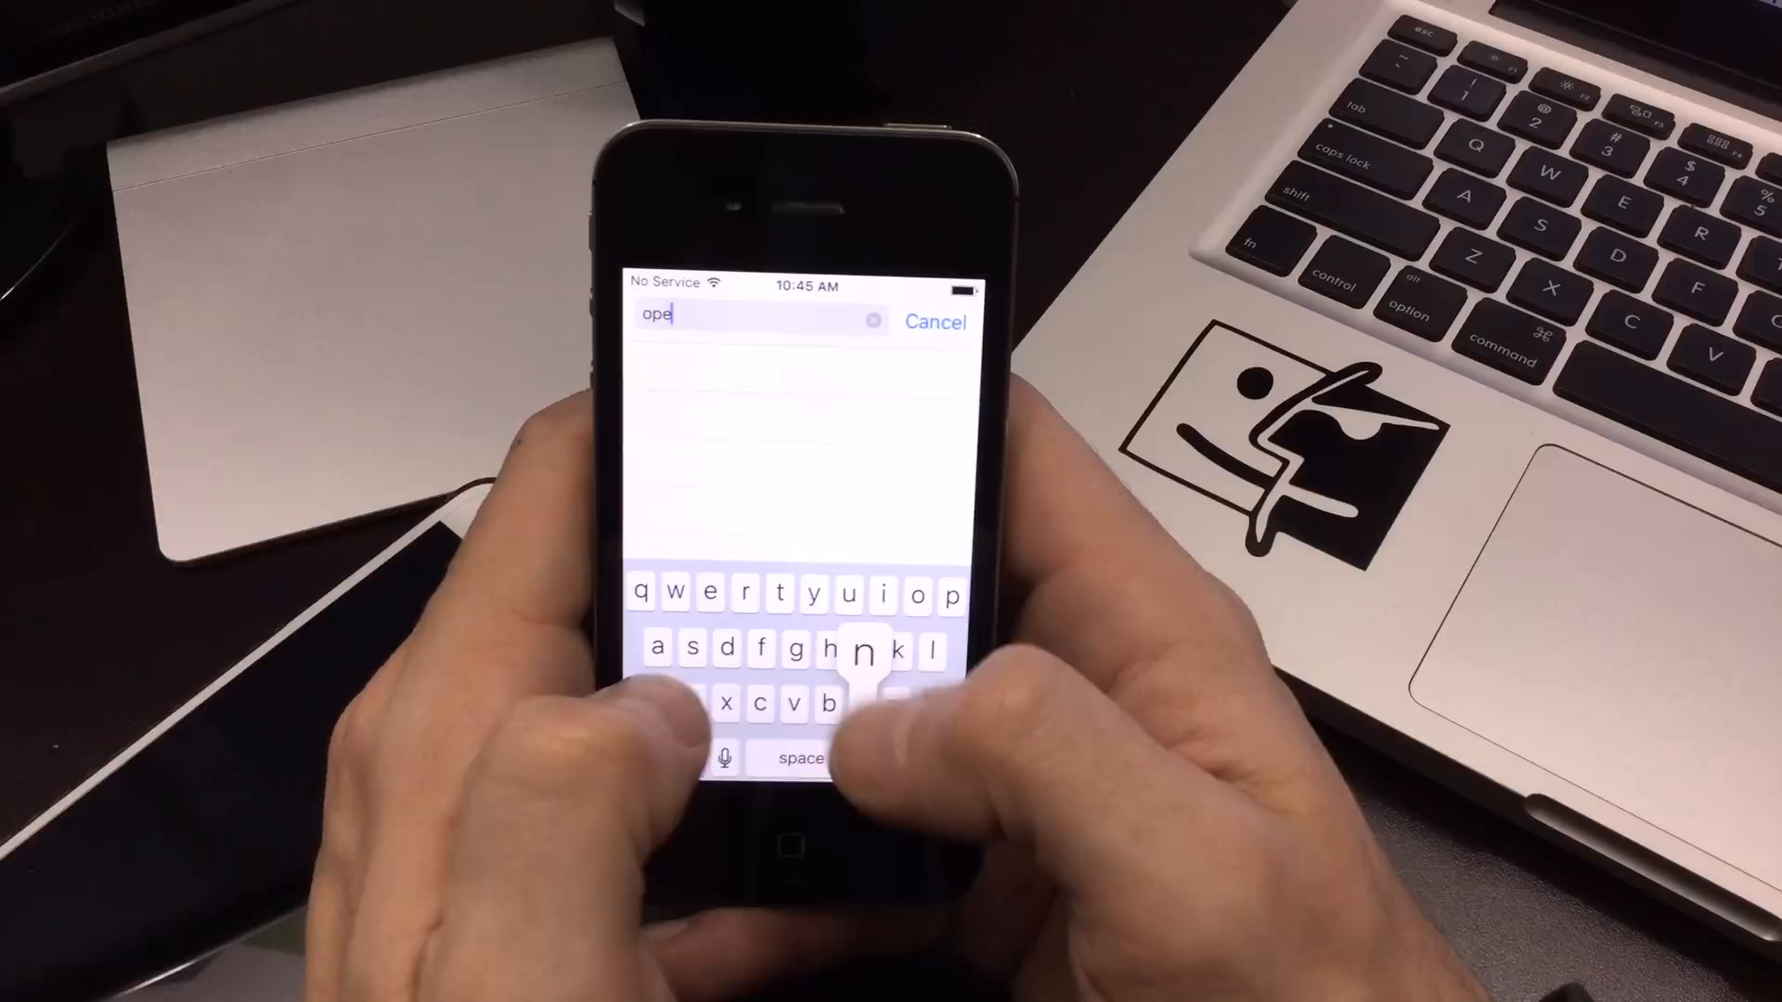
text(nspe)
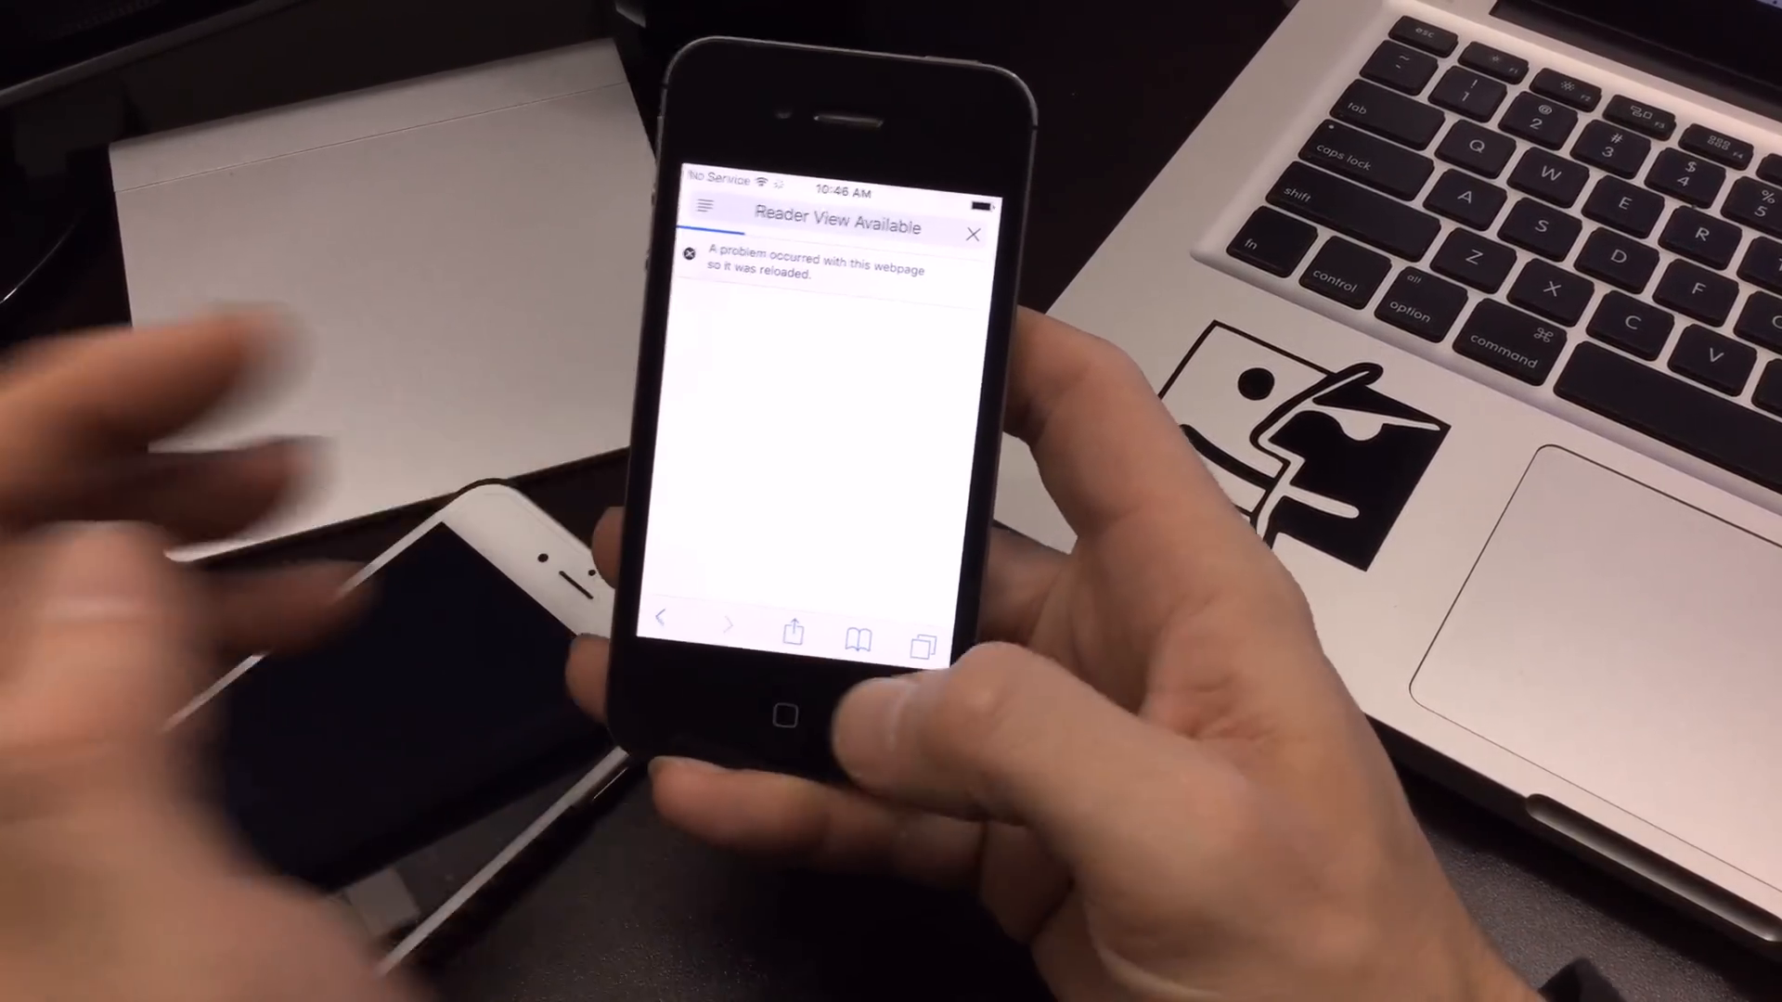
click(793, 728)
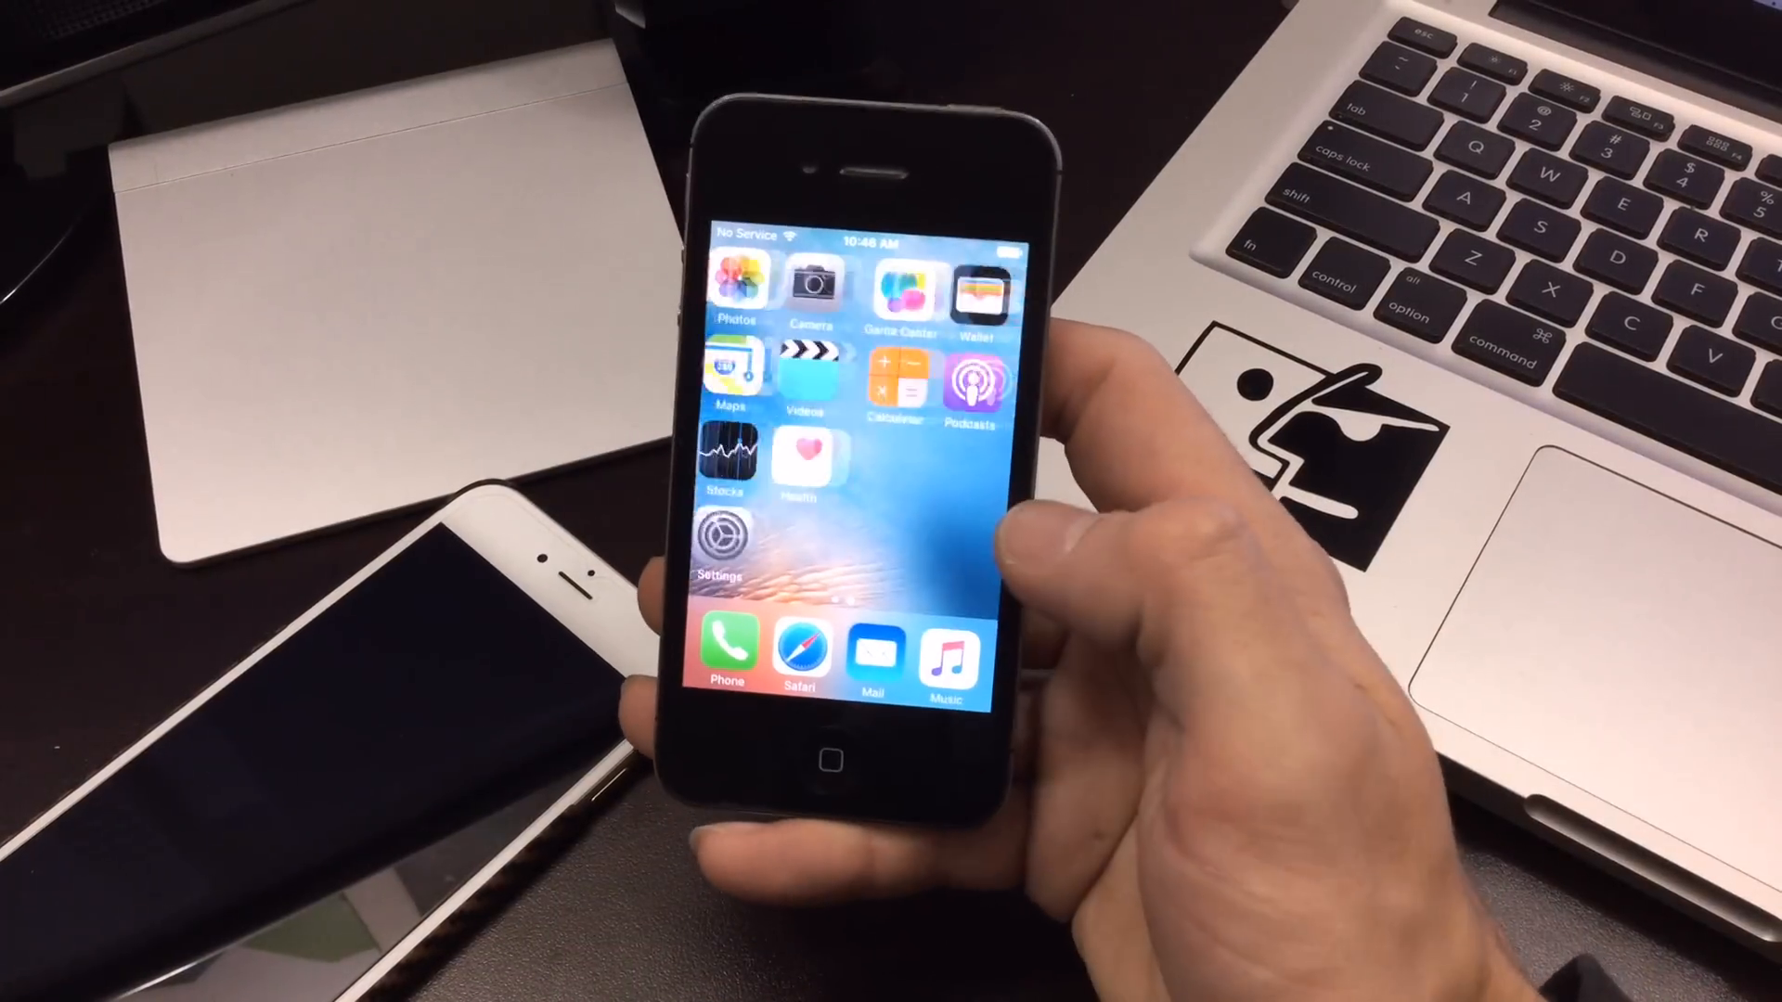